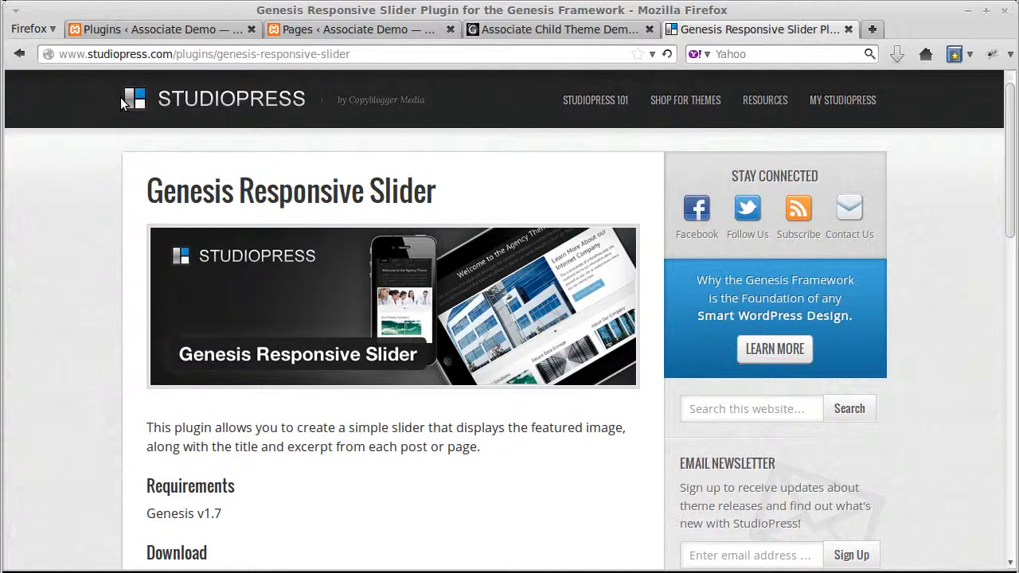
pyautogui.moveTo(265, 201)
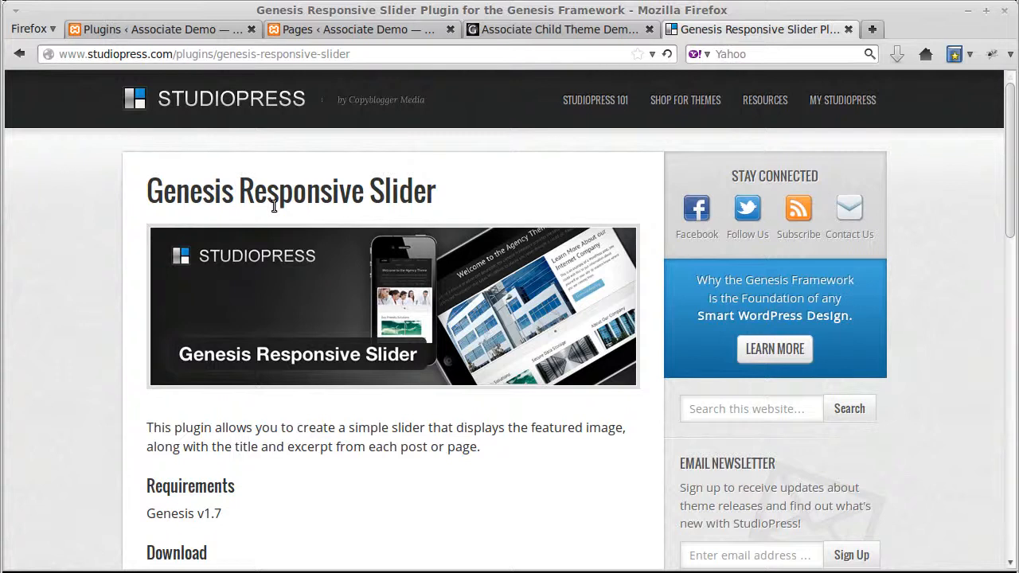
pyautogui.moveTo(369, 199)
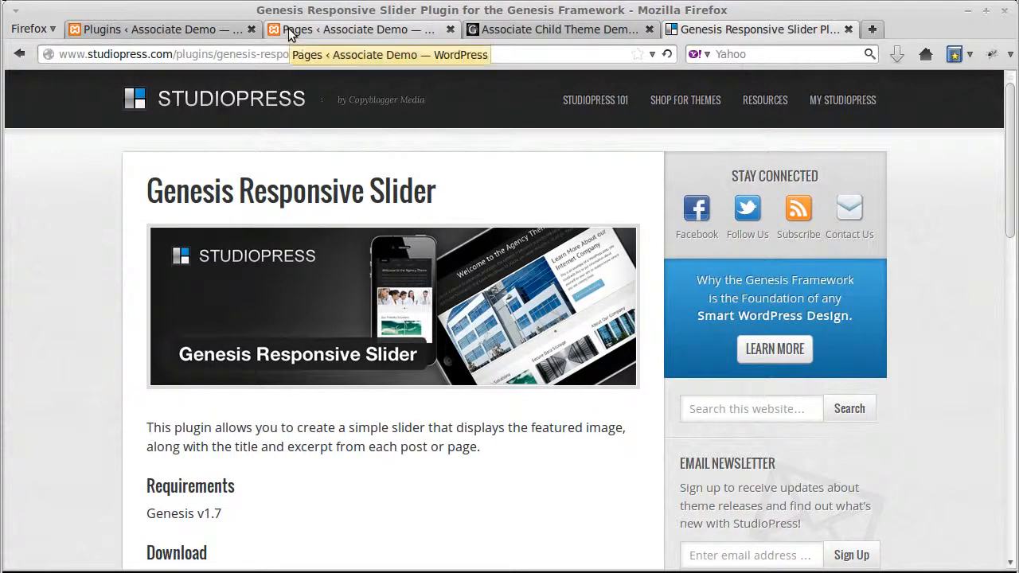
# Step: Show the Associate Demo site's All Pages list, passing through the Plugins tab
pyautogui.click(159, 30)
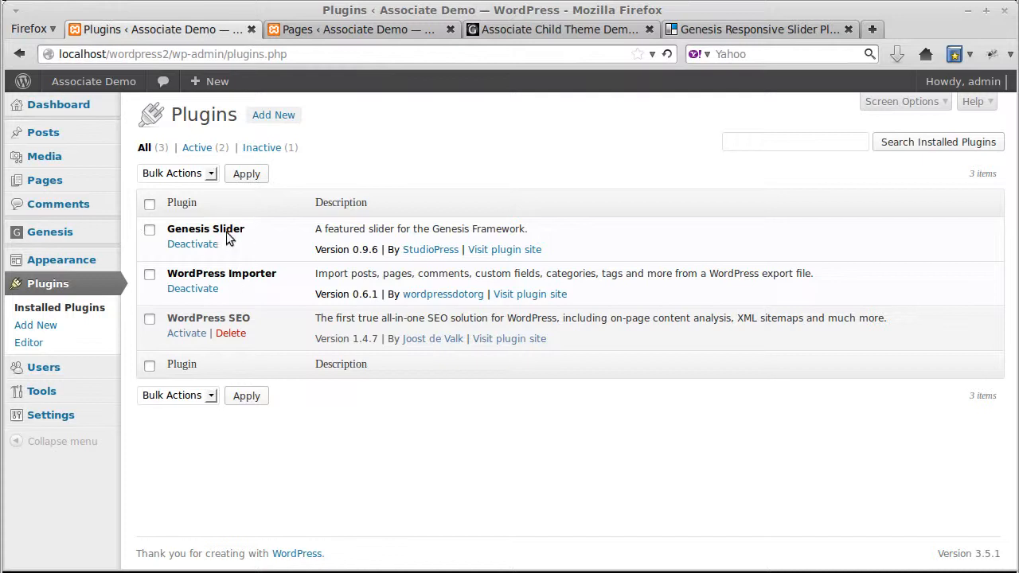
pyautogui.moveTo(192, 243)
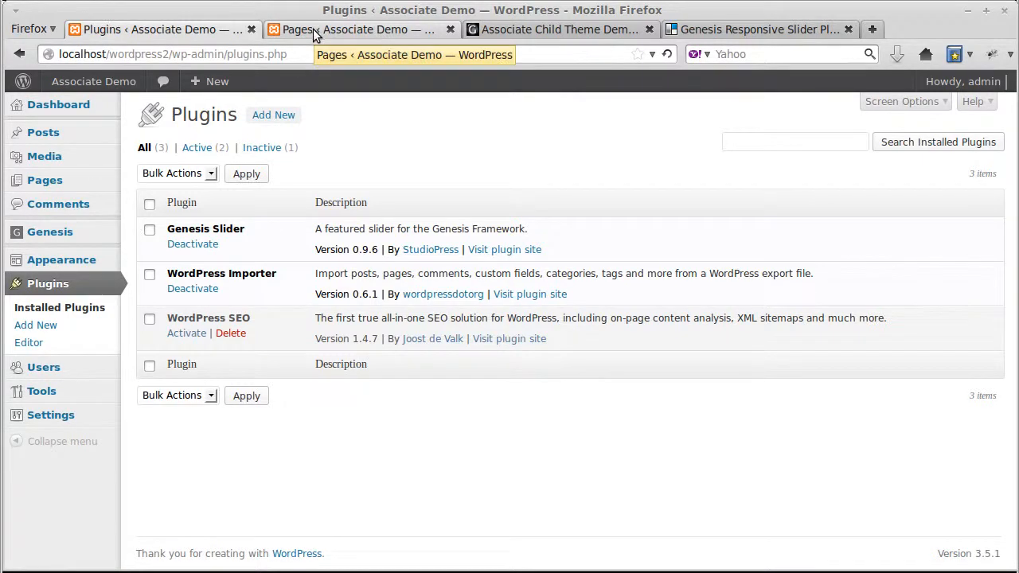
pyautogui.click(358, 29)
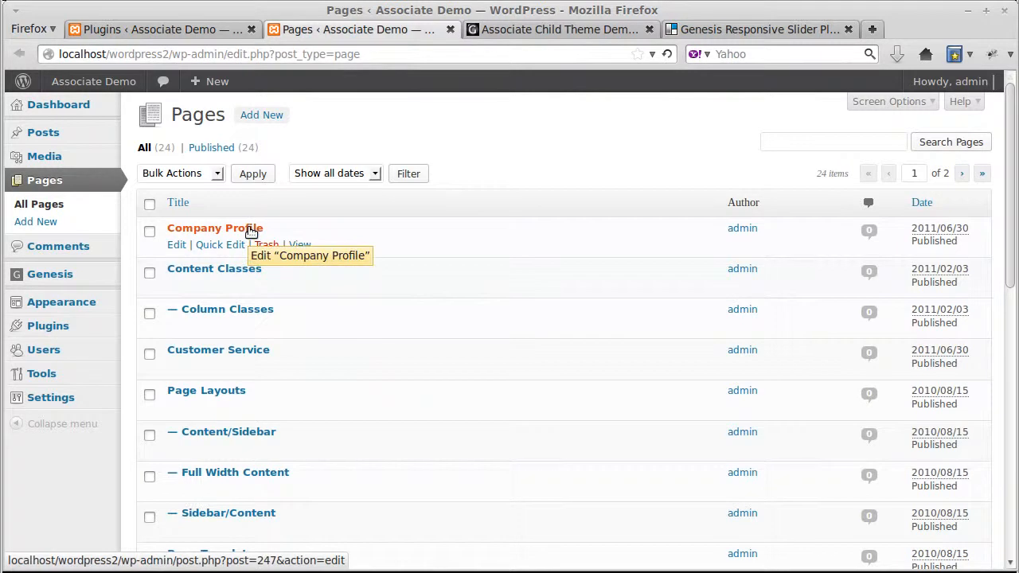
pyautogui.moveTo(531, 231)
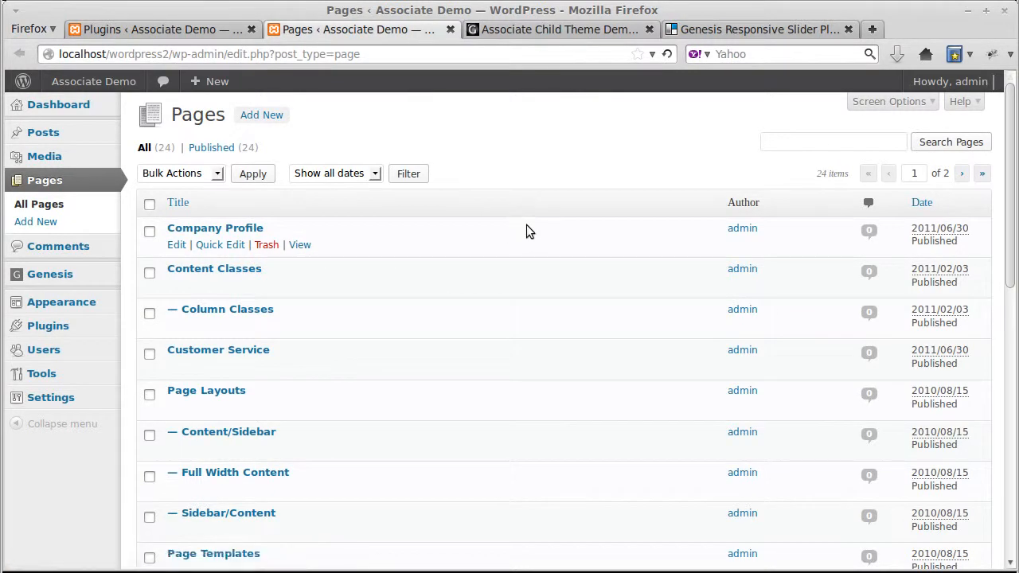
pyautogui.moveTo(561, 30)
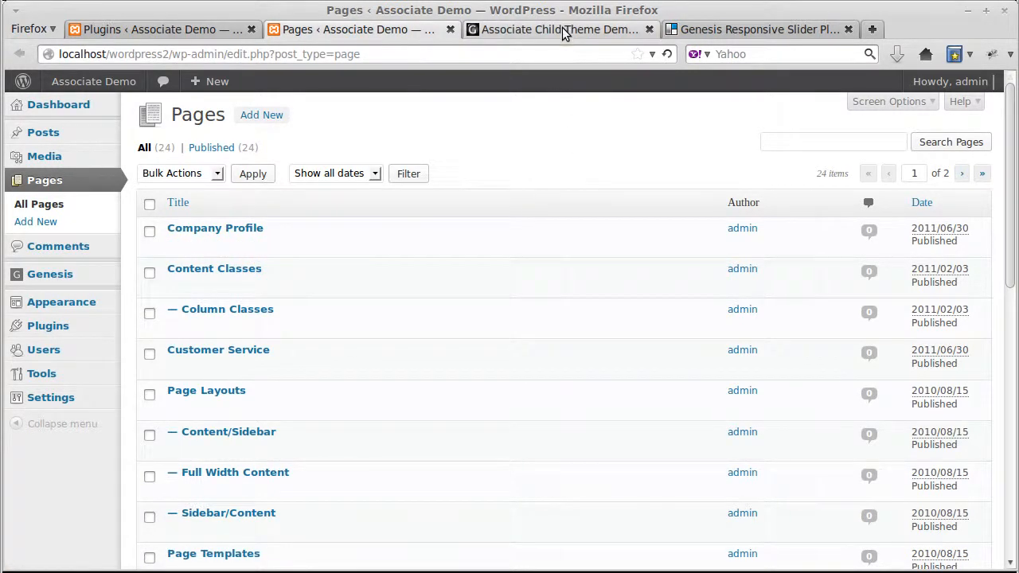
# Step: View the Associate child theme demo's featured-post slider on StudioPress
pyautogui.click(561, 29)
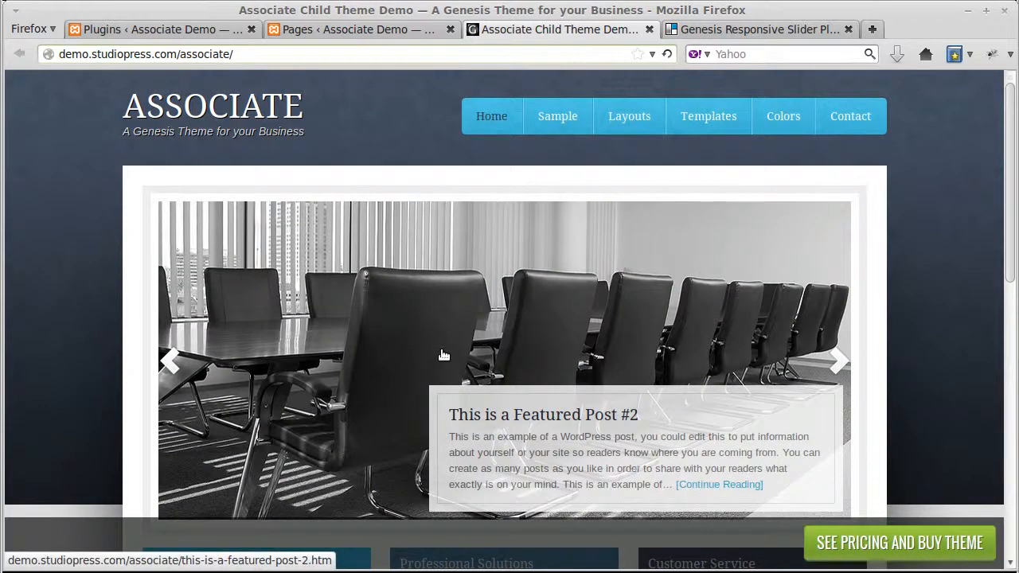
pyautogui.moveTo(445, 340)
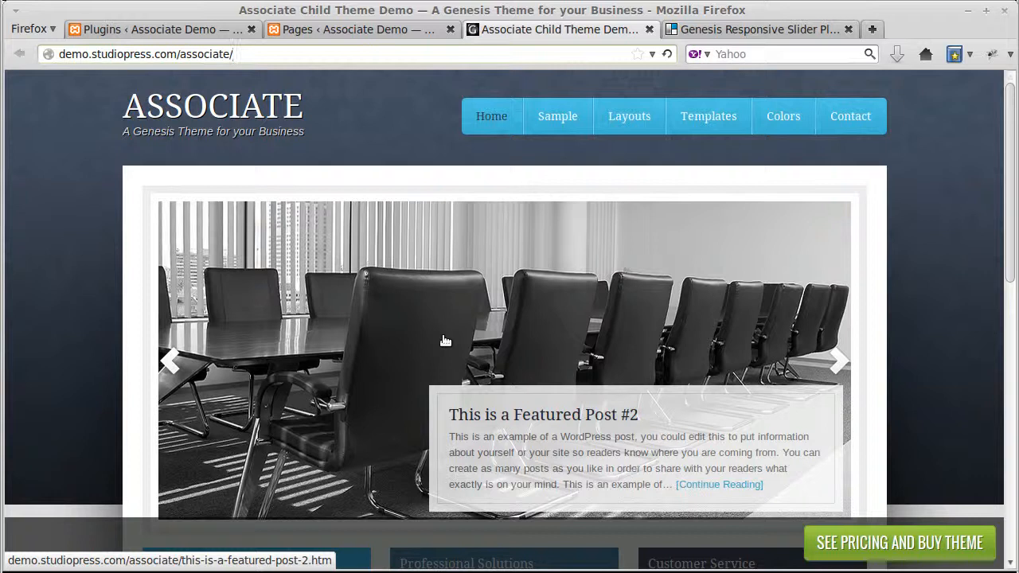
pyautogui.moveTo(392, 148)
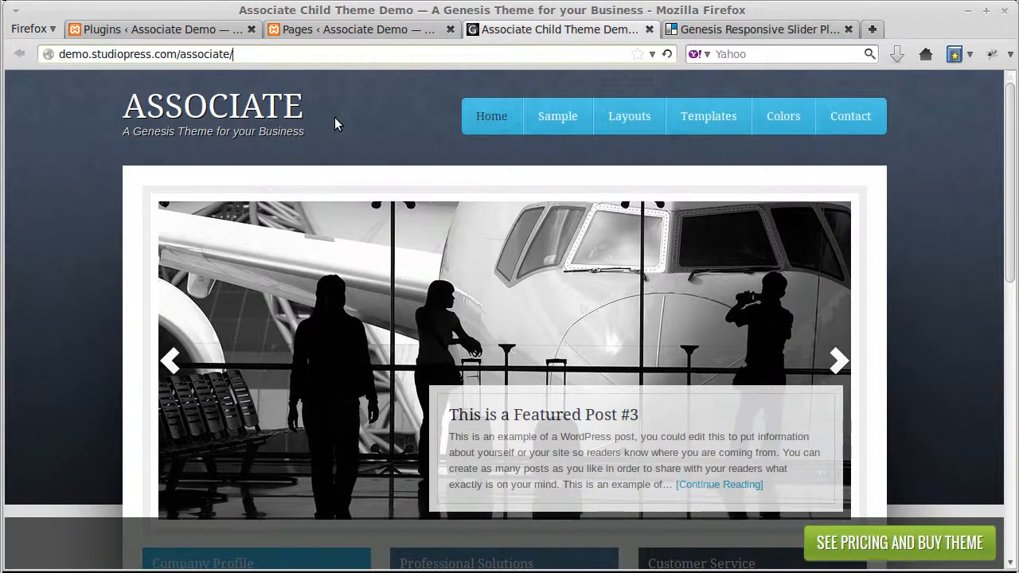
pyautogui.moveTo(505, 242)
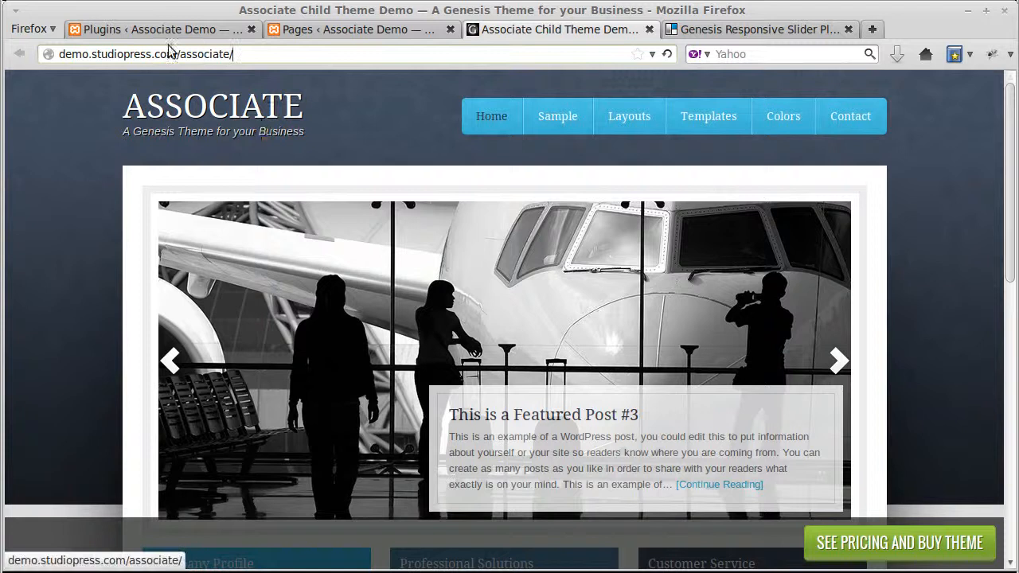
pyautogui.moveTo(523, 263)
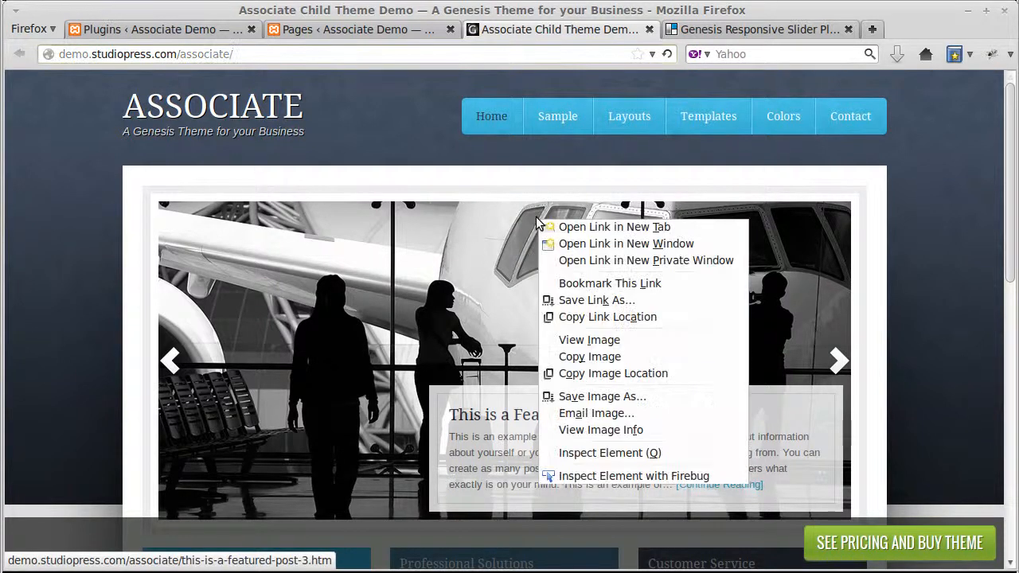
pyautogui.moveTo(598, 413)
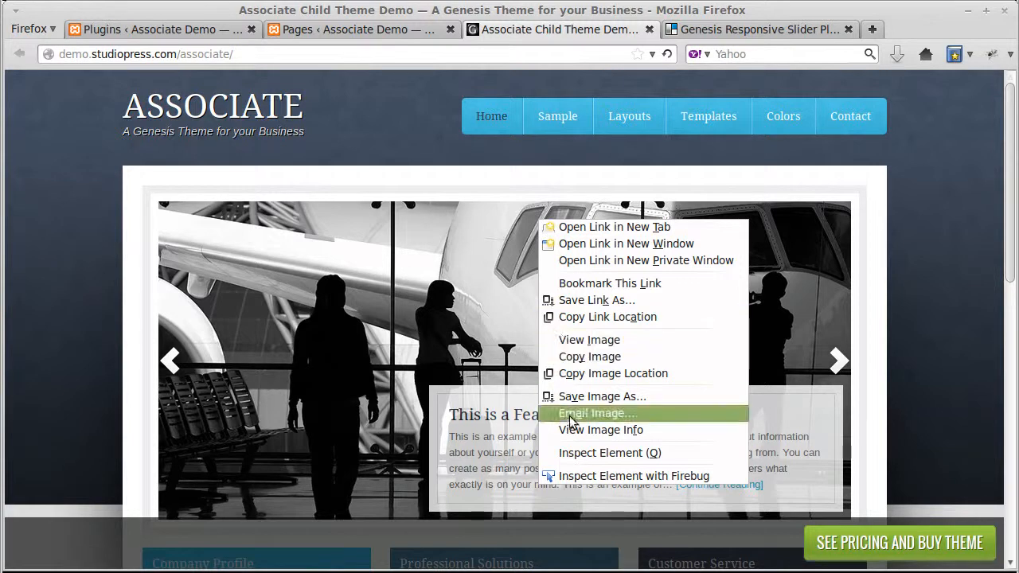
# Step: Check the slide image's dimensions (870 × 400 px) in Page Info, then close it
pyautogui.click(600, 429)
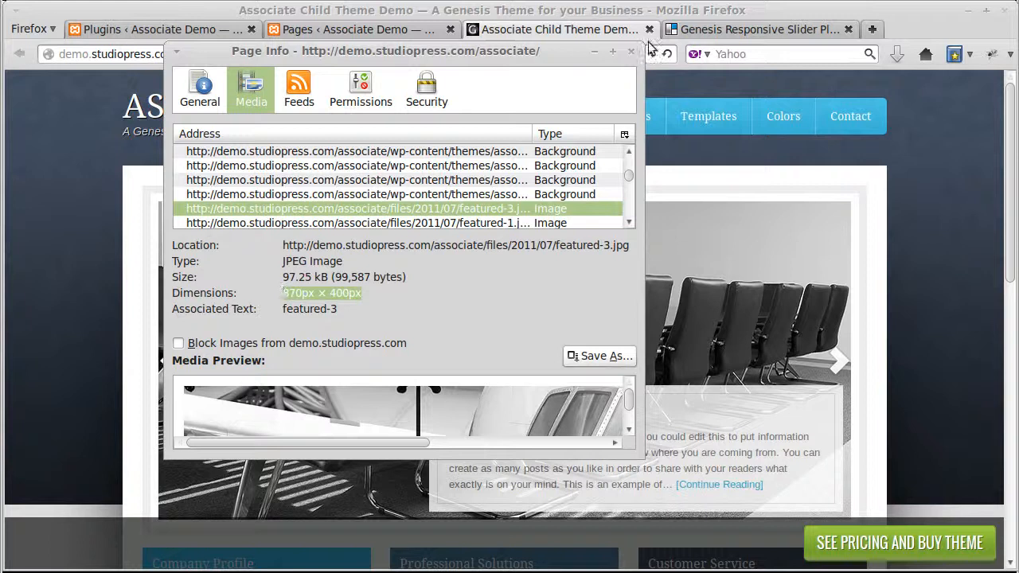
pyautogui.click(631, 51)
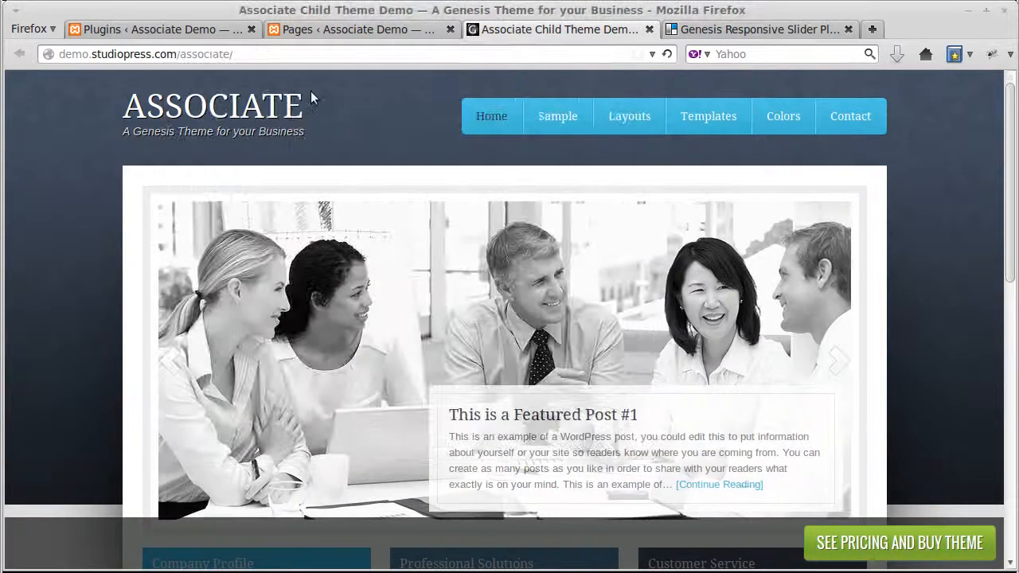
# Step: Open Genesis > Slider Settings and review the 870 × 400 px, IDs 247,249,251 configuration
pyautogui.click(163, 30)
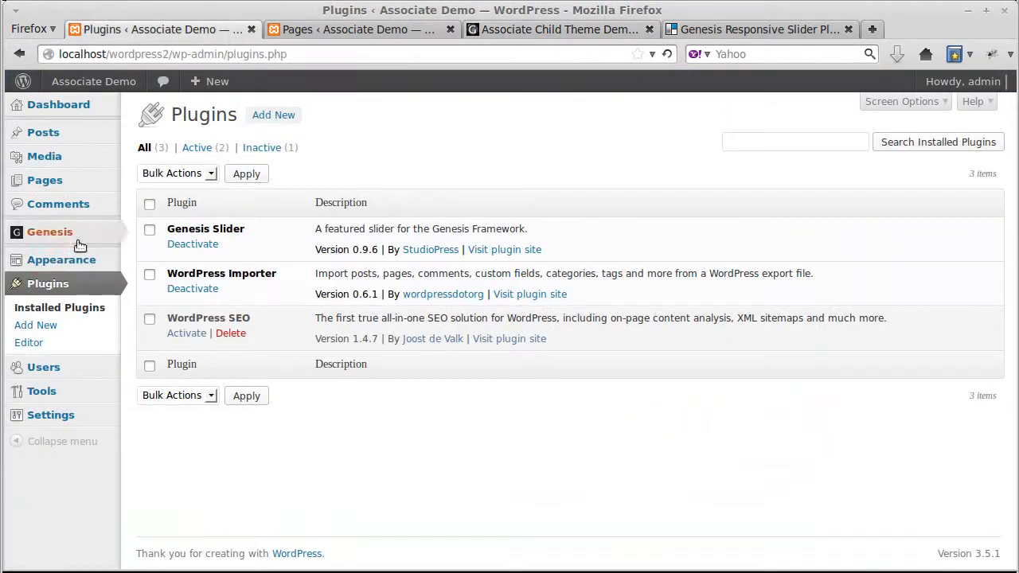
pyautogui.click(49, 232)
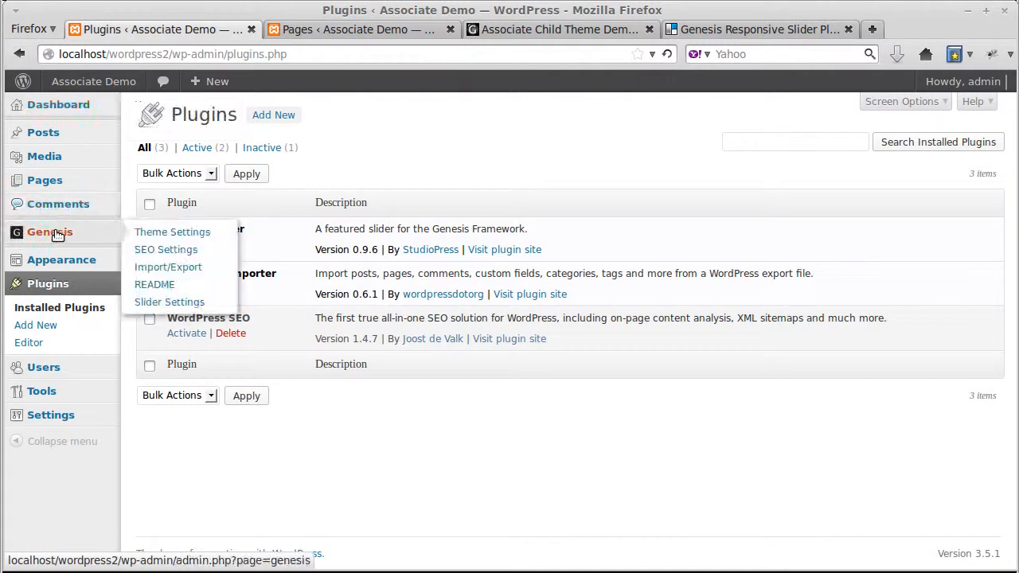
pyautogui.click(169, 302)
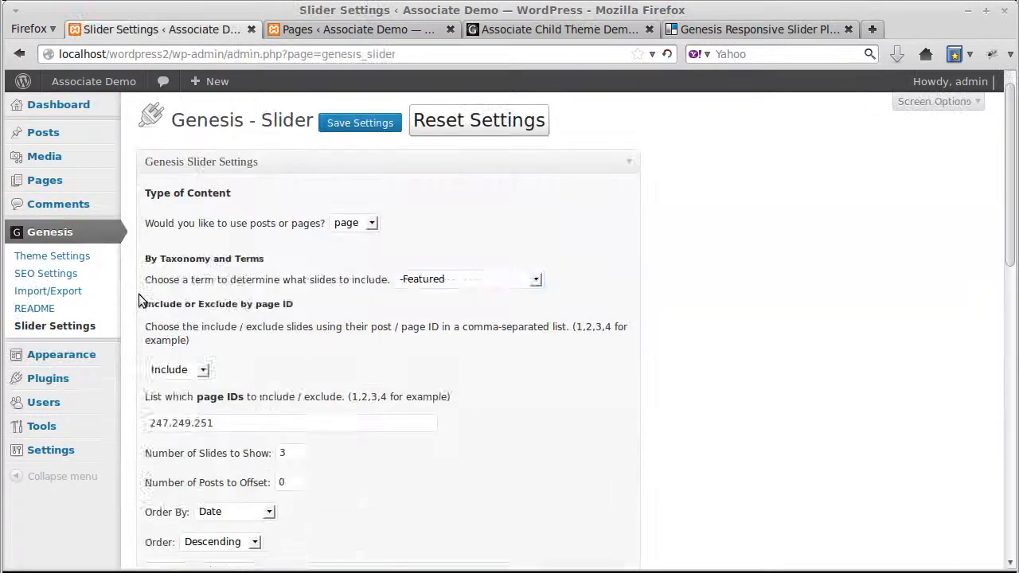
pyautogui.scroll(-3)
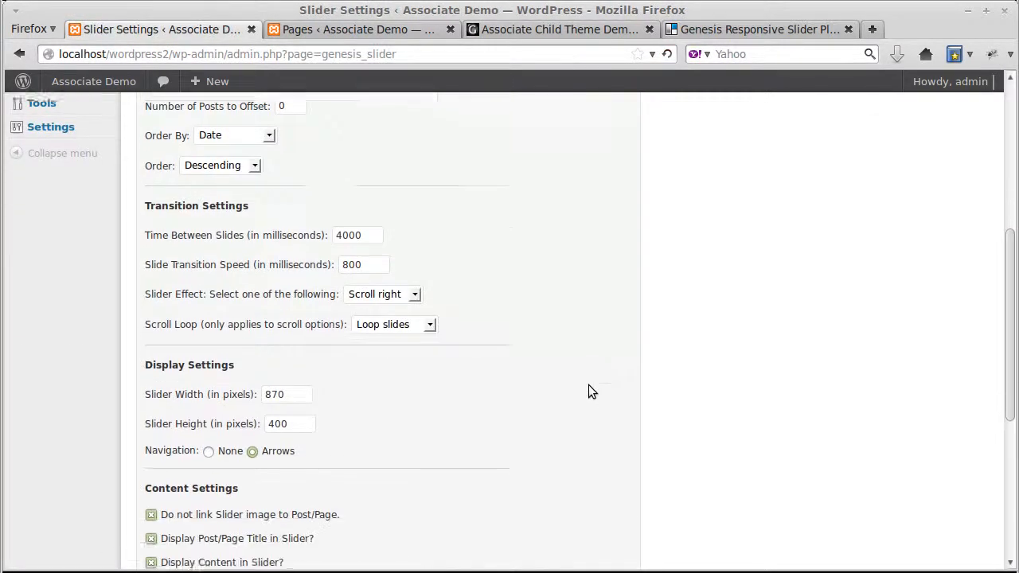
pyautogui.scroll(-3)
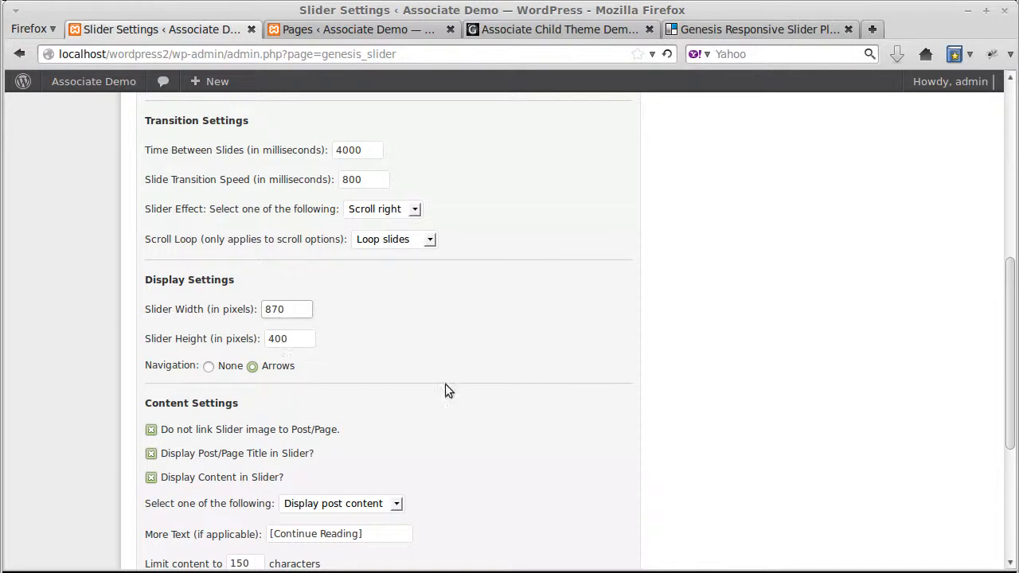
pyautogui.scroll(3)
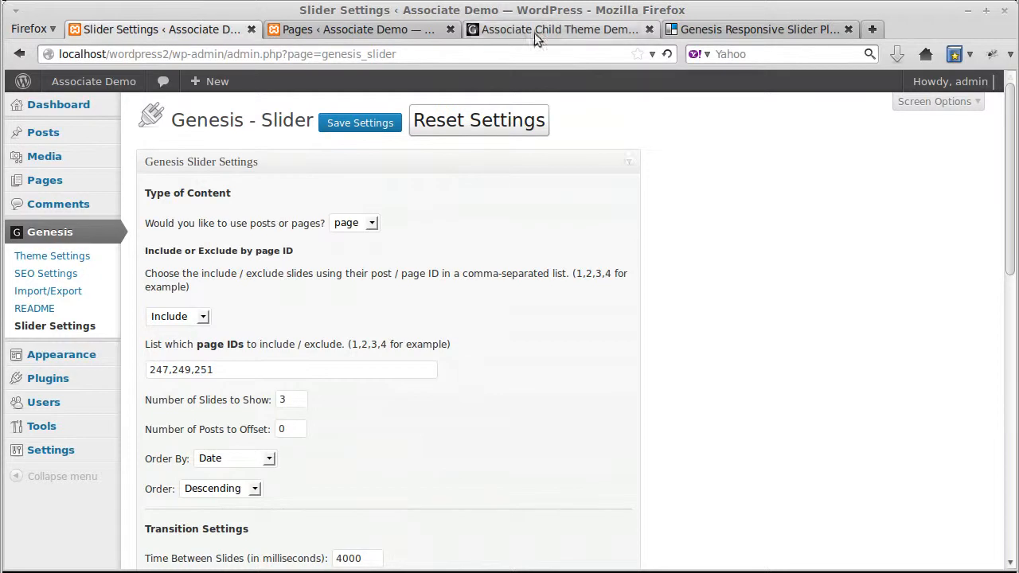
pyautogui.moveTo(561, 29)
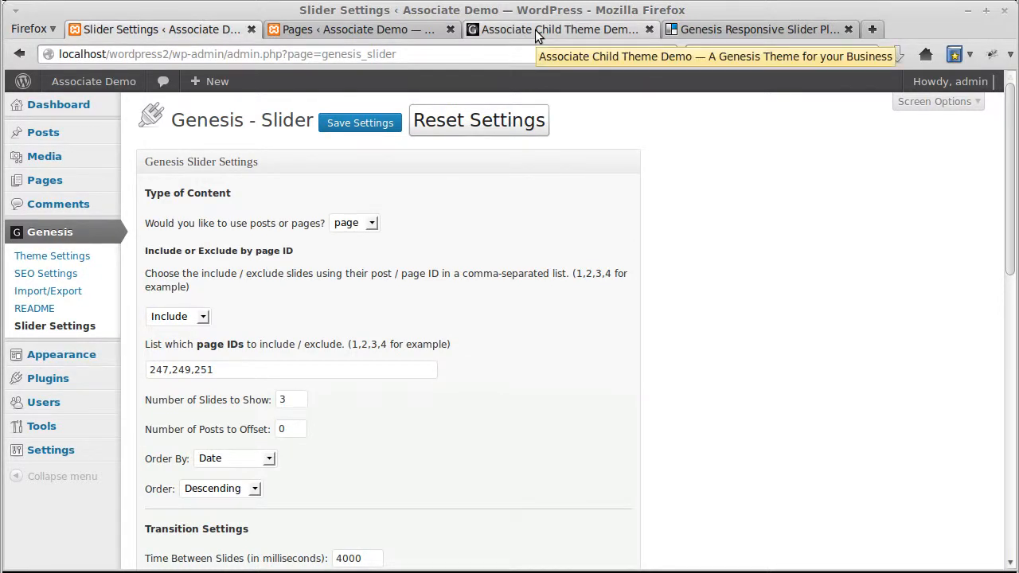
pyautogui.moveTo(358, 29)
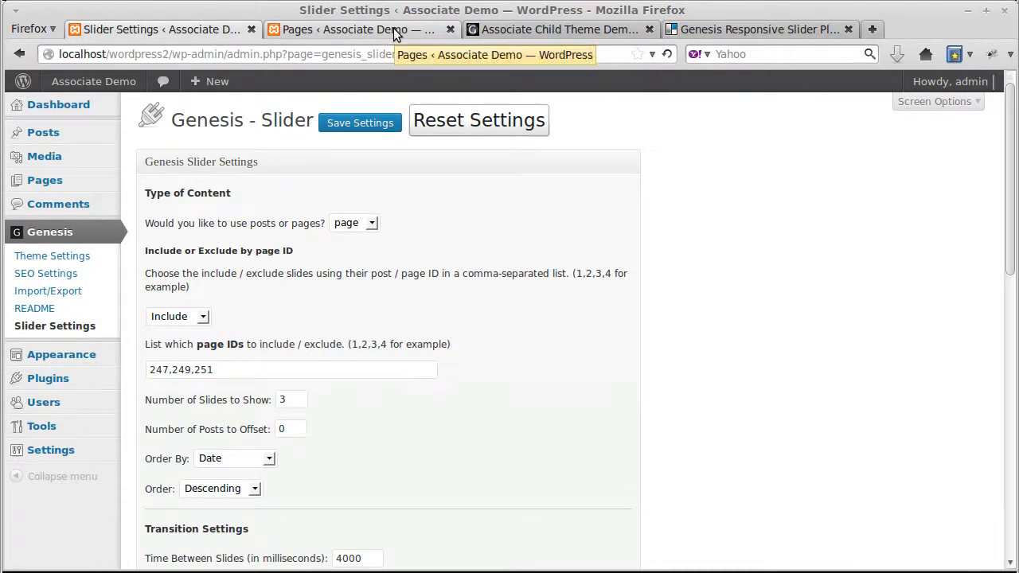
# Step: Edit the Company Profile page and note its permalink page_id=247
pyautogui.click(358, 30)
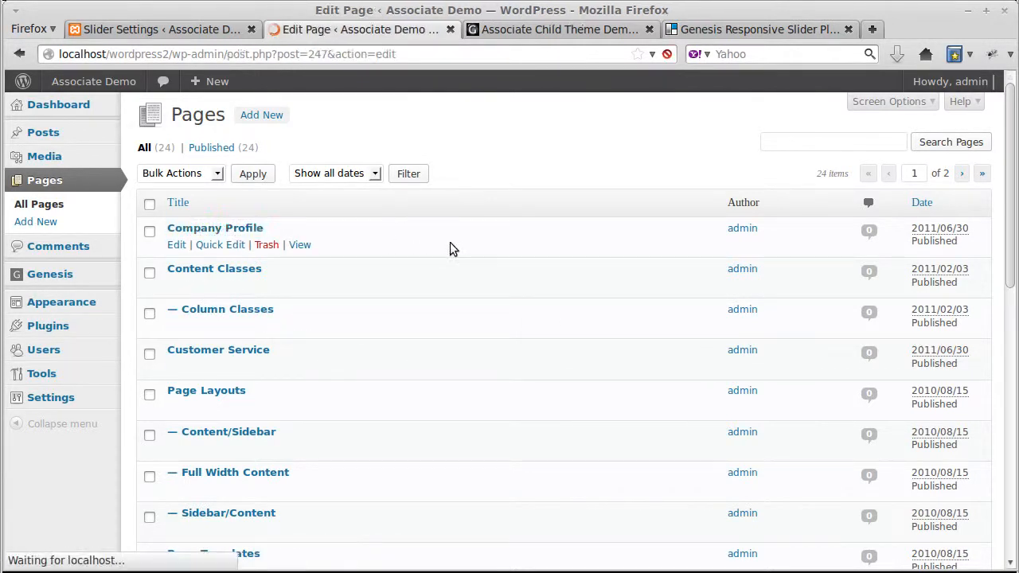
pyautogui.click(214, 228)
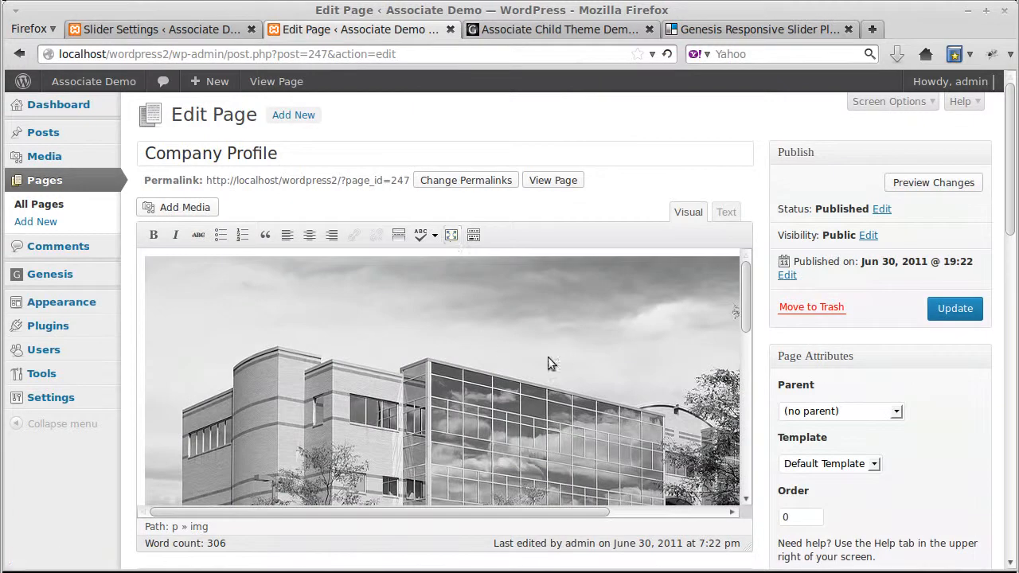
pyautogui.scroll(-3)
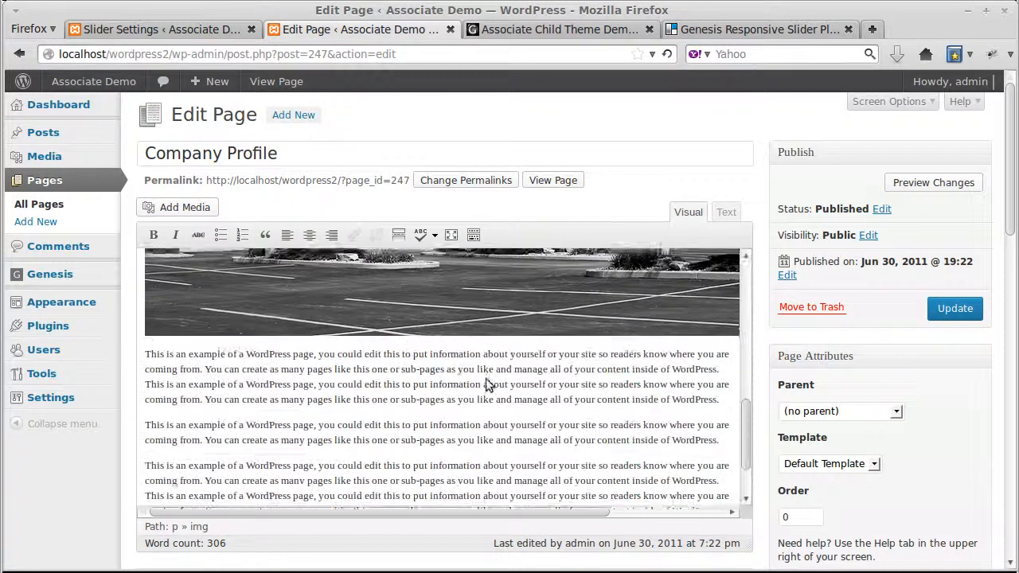
pyautogui.scroll(-3)
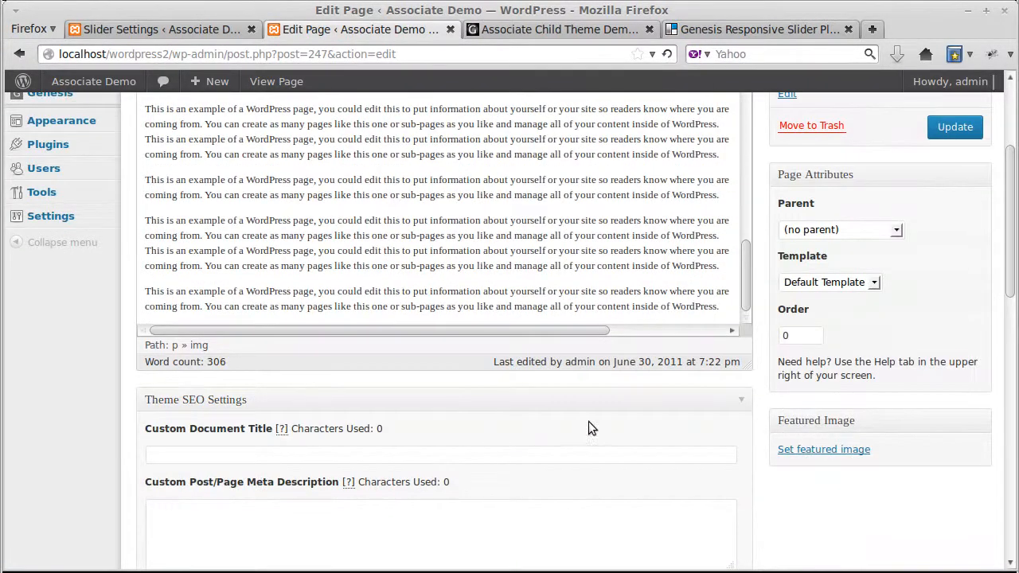
pyautogui.scroll(3)
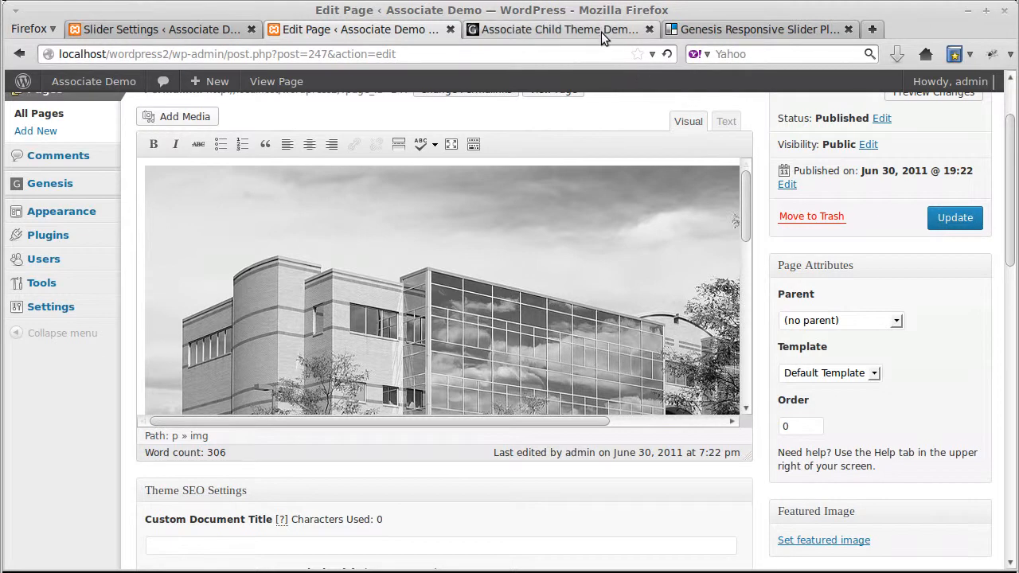
# Step: Glance at the live Associate demo, then return to the Company Profile editor
pyautogui.click(561, 29)
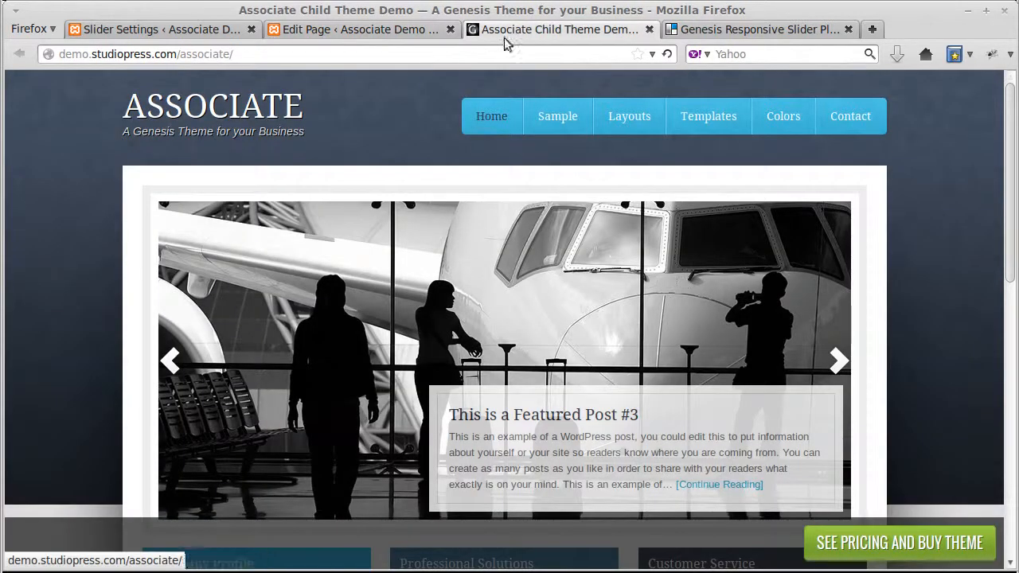
pyautogui.click(362, 30)
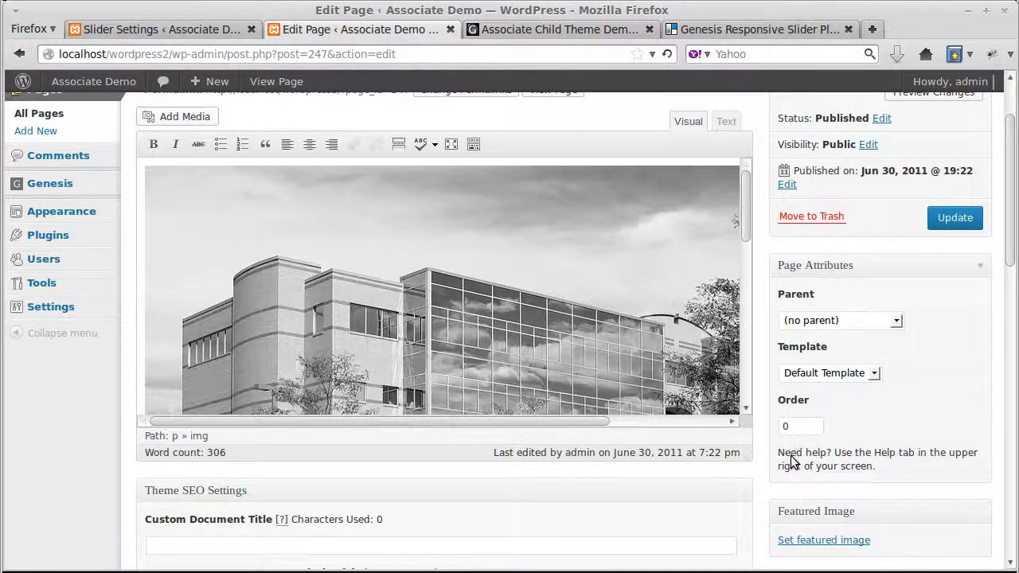
pyautogui.scroll(-3)
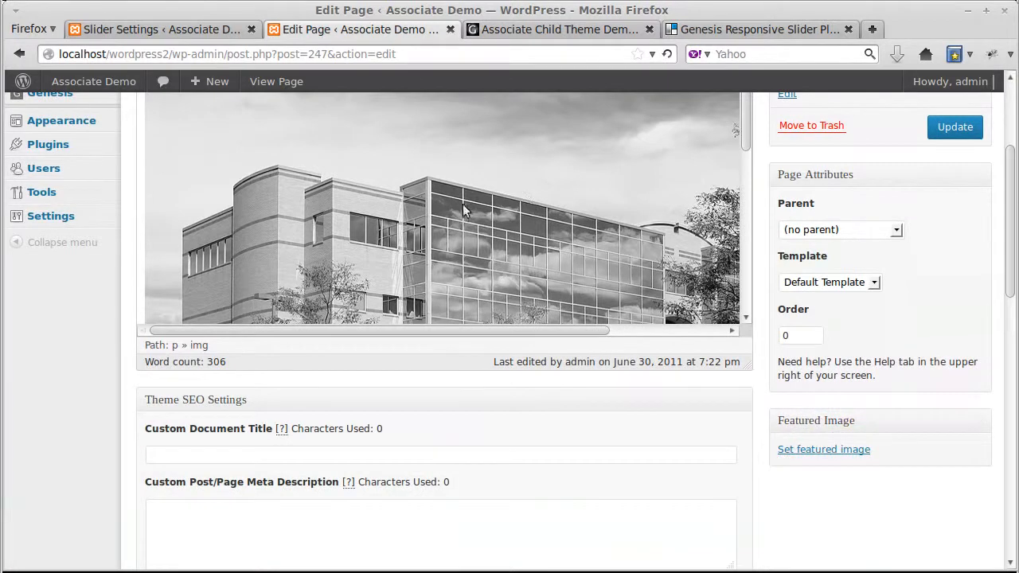
pyautogui.moveTo(426, 215)
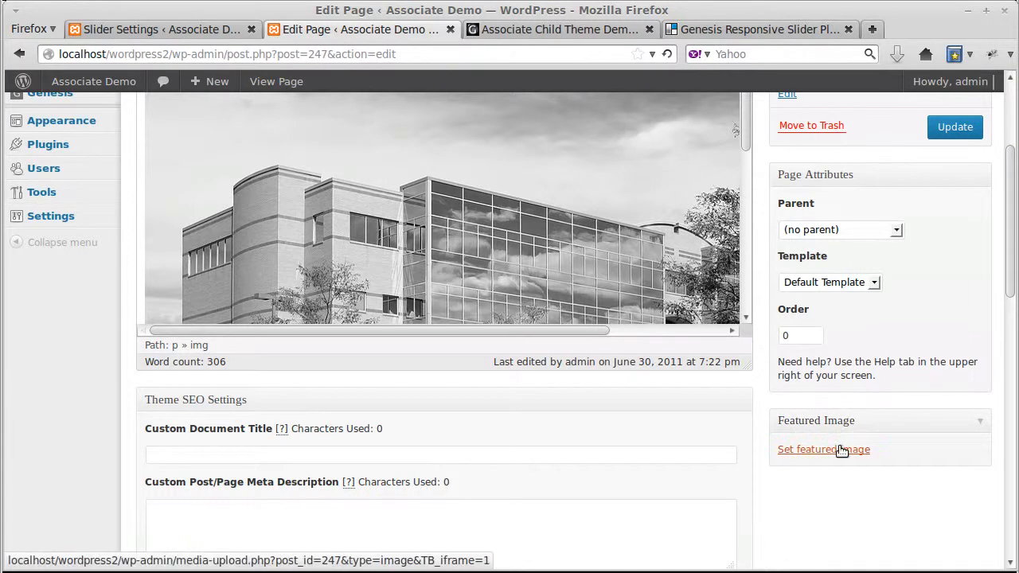
pyautogui.moveTo(823, 449)
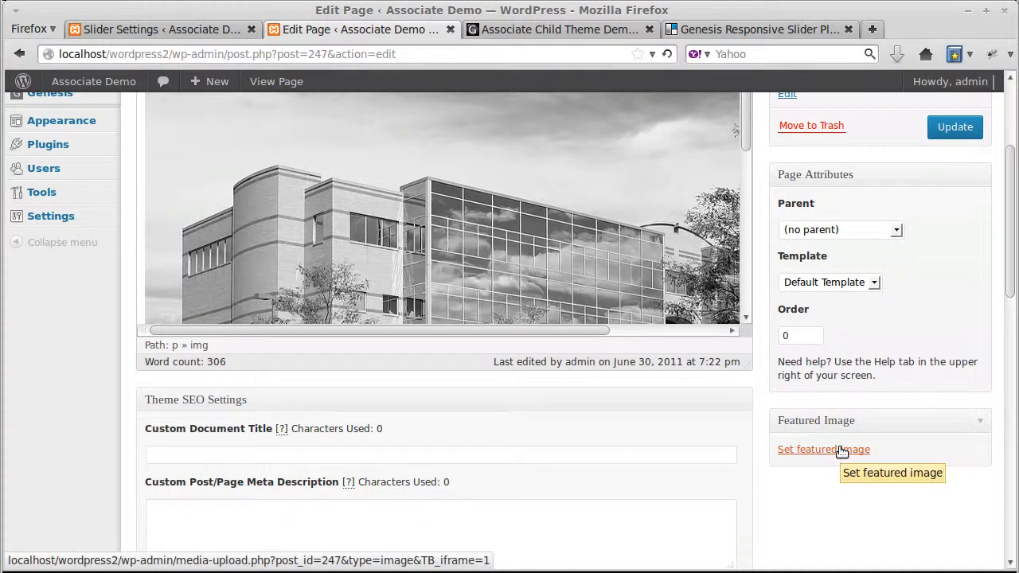
pyautogui.moveTo(561, 29)
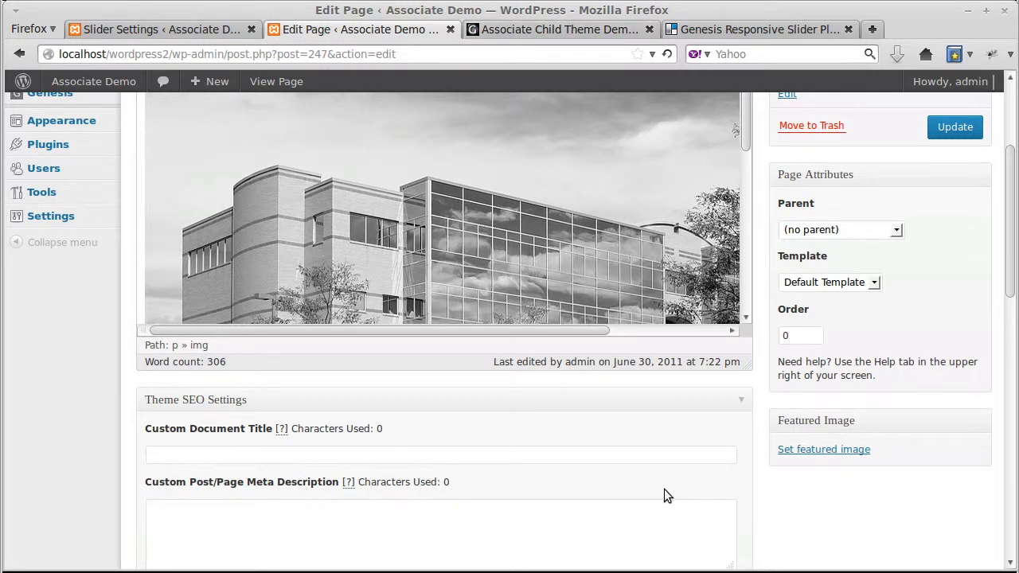
pyautogui.moveTo(514, 215)
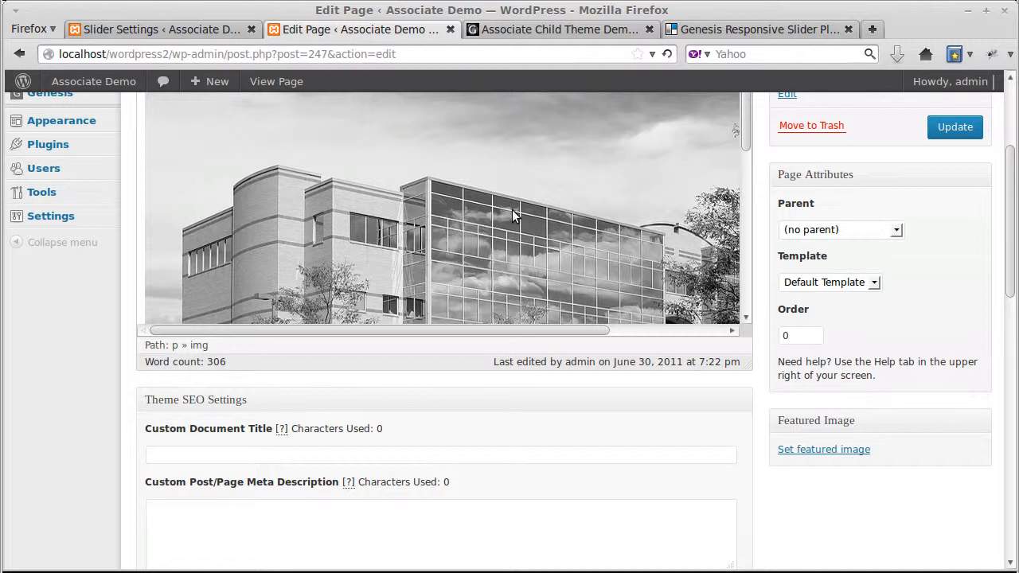
pyautogui.moveTo(163, 30)
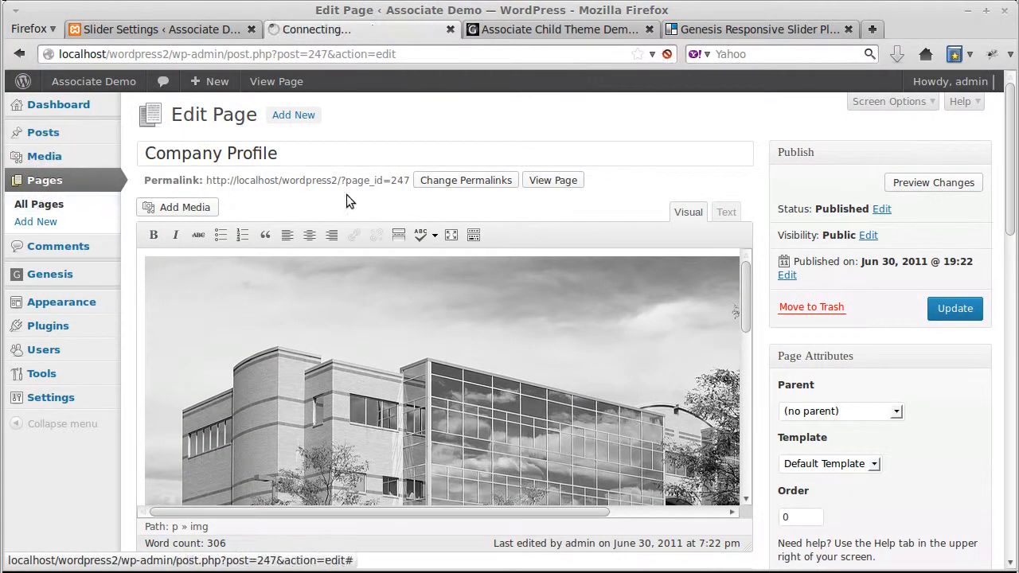
# Step: In All Pages, find Customer Service as page 249 and Professional Solutions as 251
pyautogui.click(38, 204)
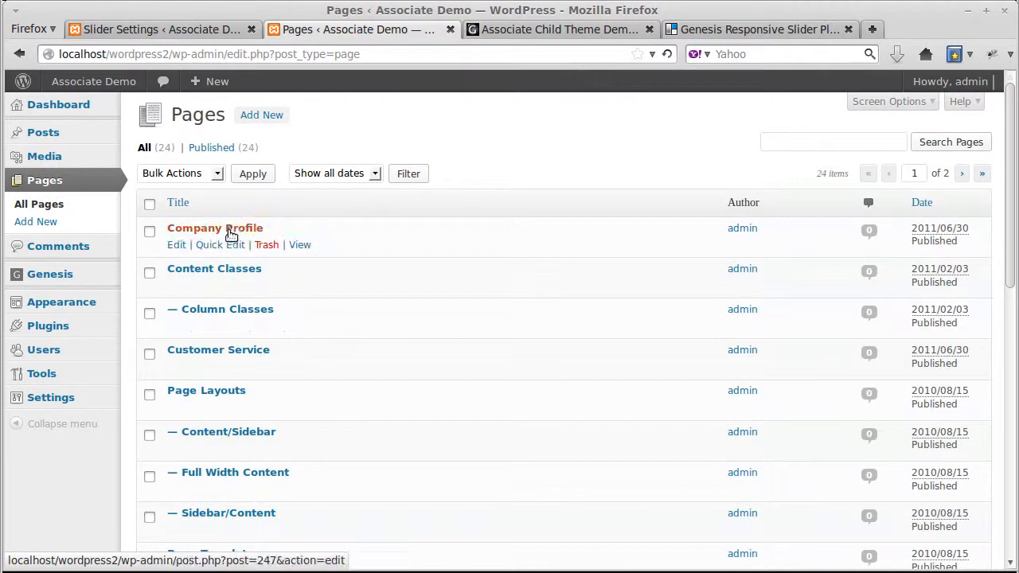
pyautogui.moveTo(214, 229)
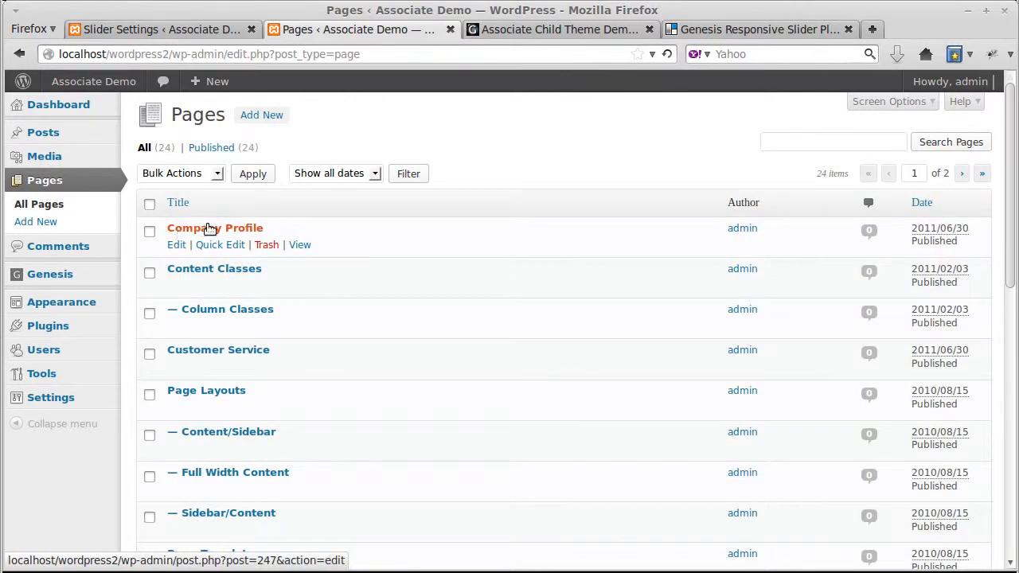
pyautogui.moveTo(237, 227)
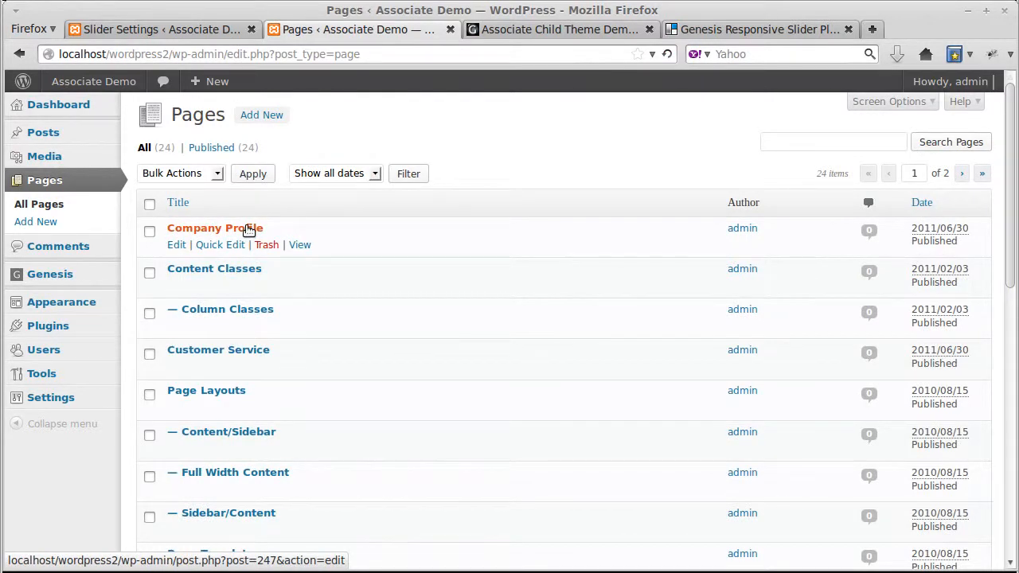
pyautogui.moveTo(87, 565)
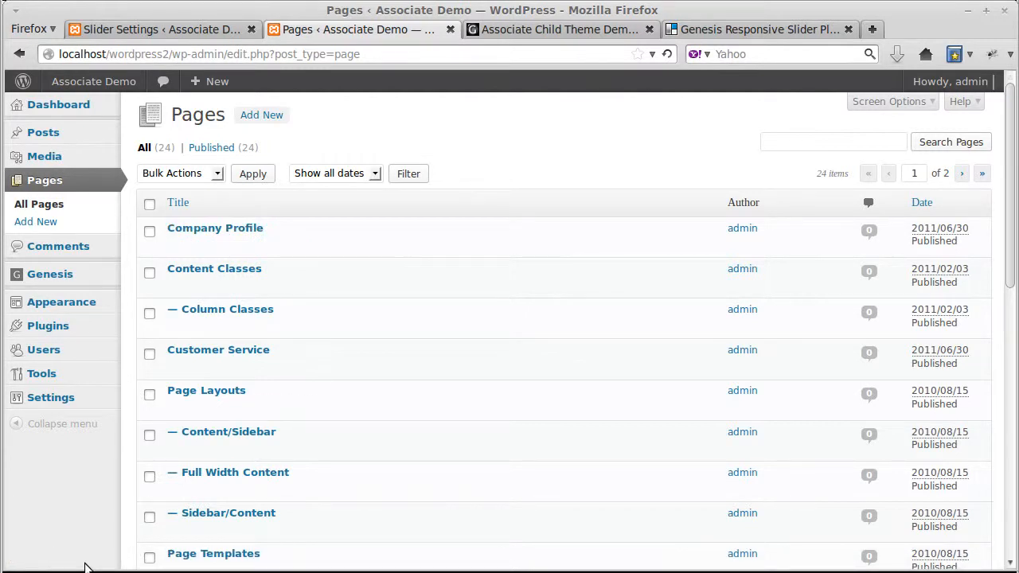
pyautogui.moveTo(215, 228)
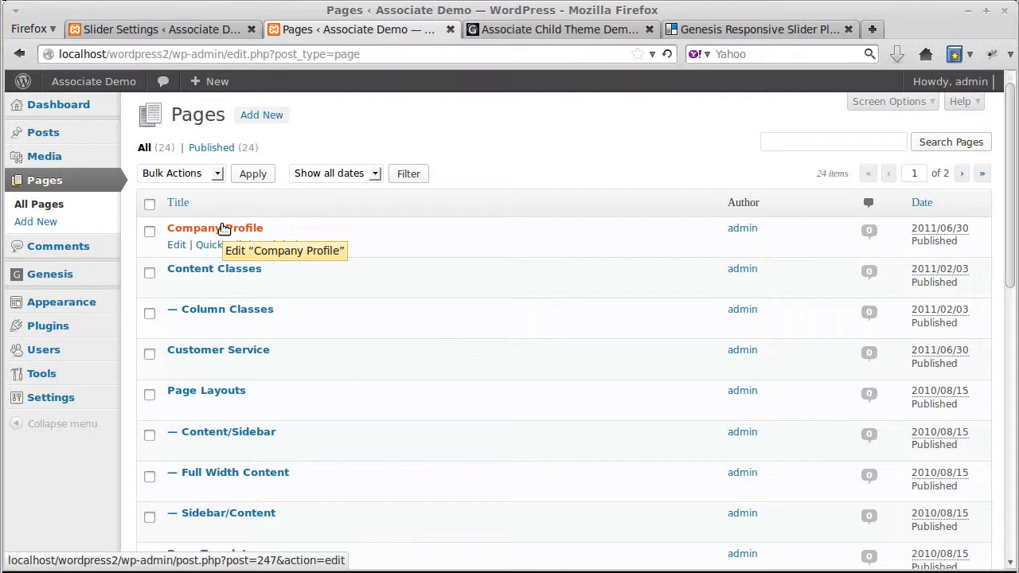
pyautogui.moveTo(465, 310)
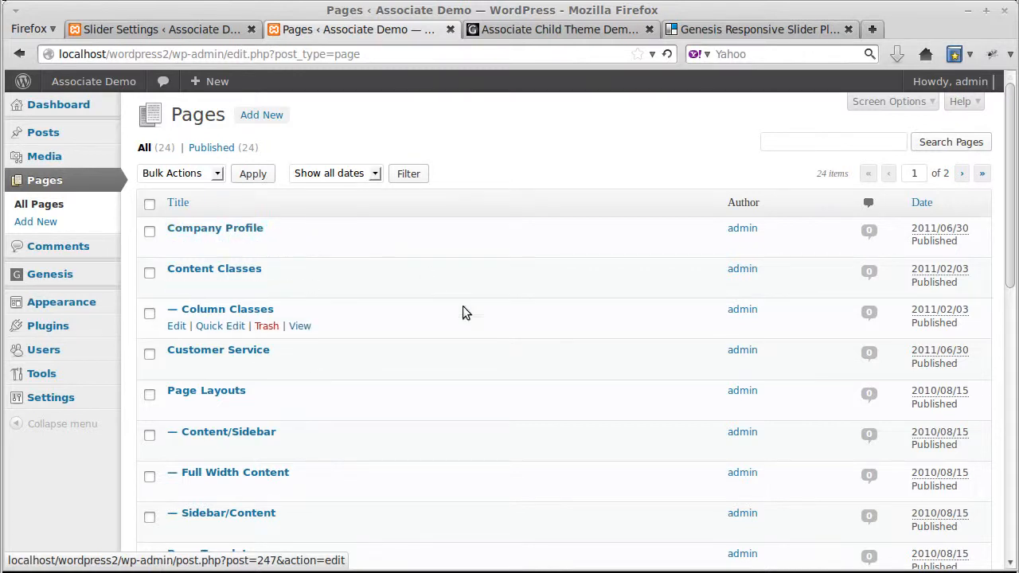
pyautogui.moveTo(473, 349)
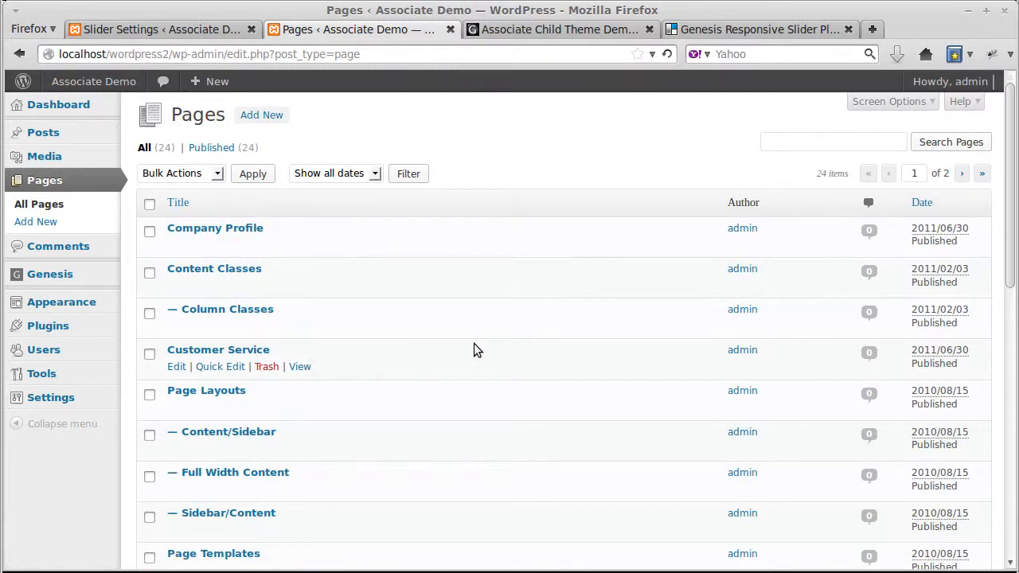
pyautogui.scroll(-3)
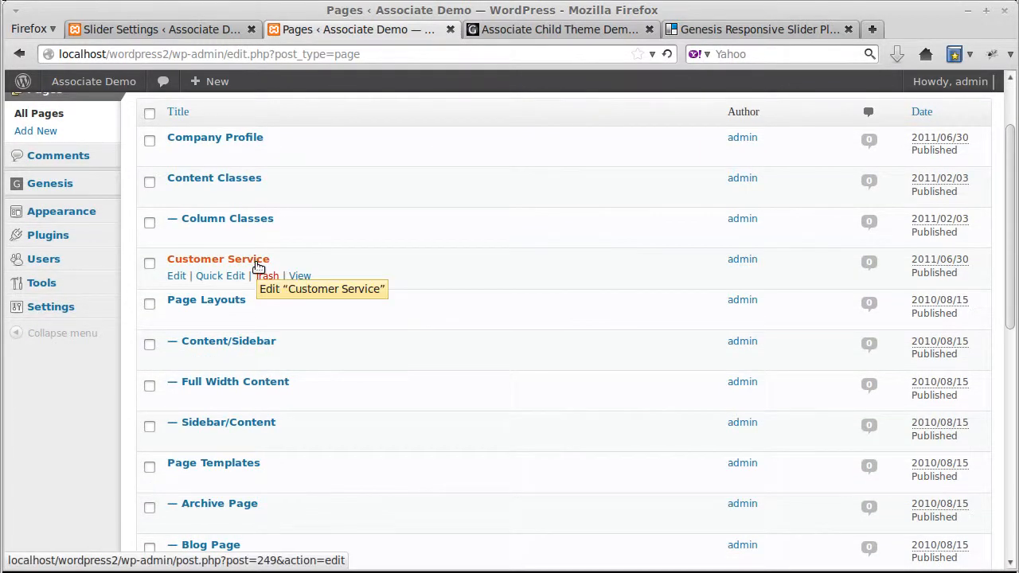
pyautogui.scroll(-3)
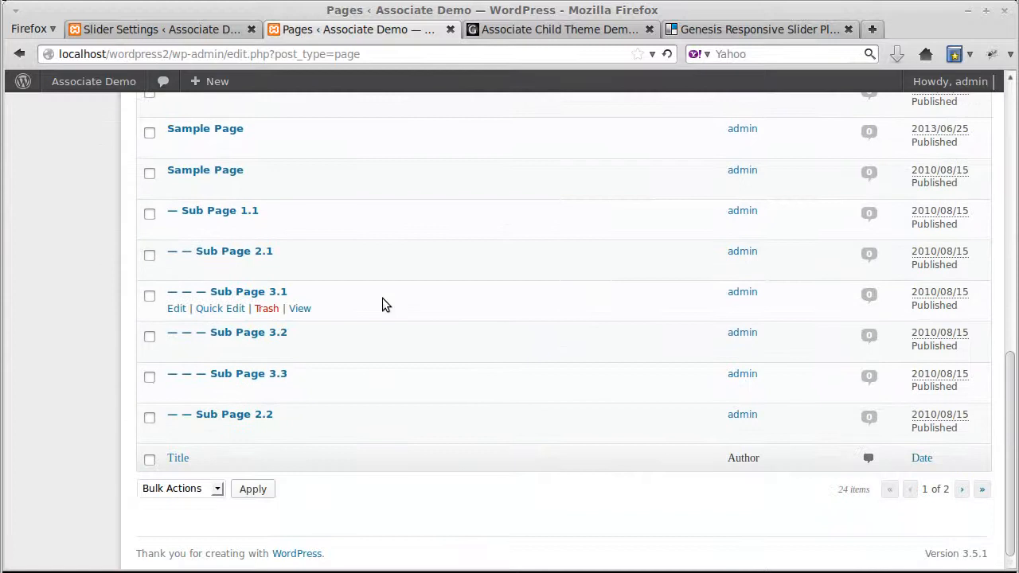
pyautogui.scroll(3)
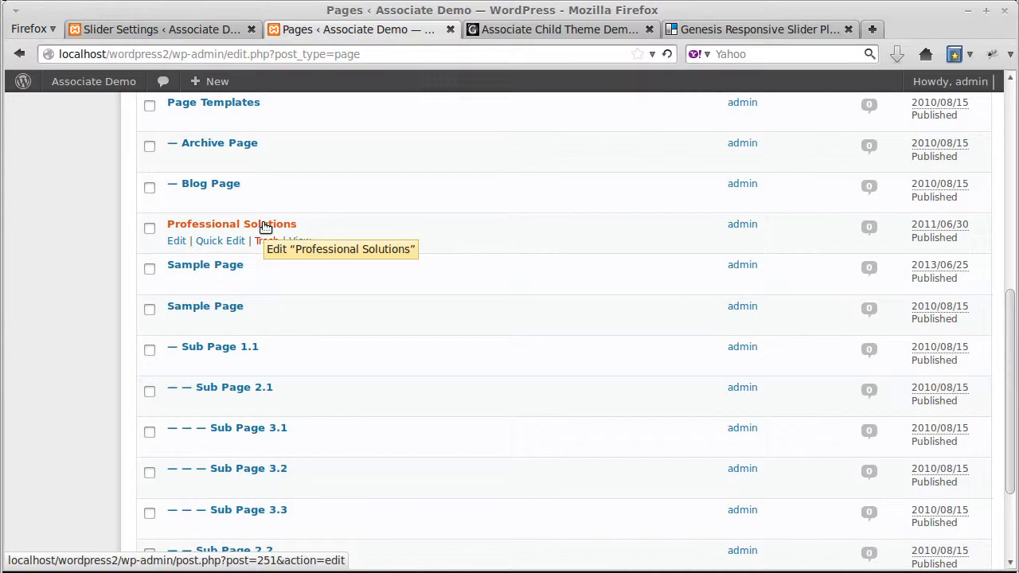
pyautogui.moveTo(68, 567)
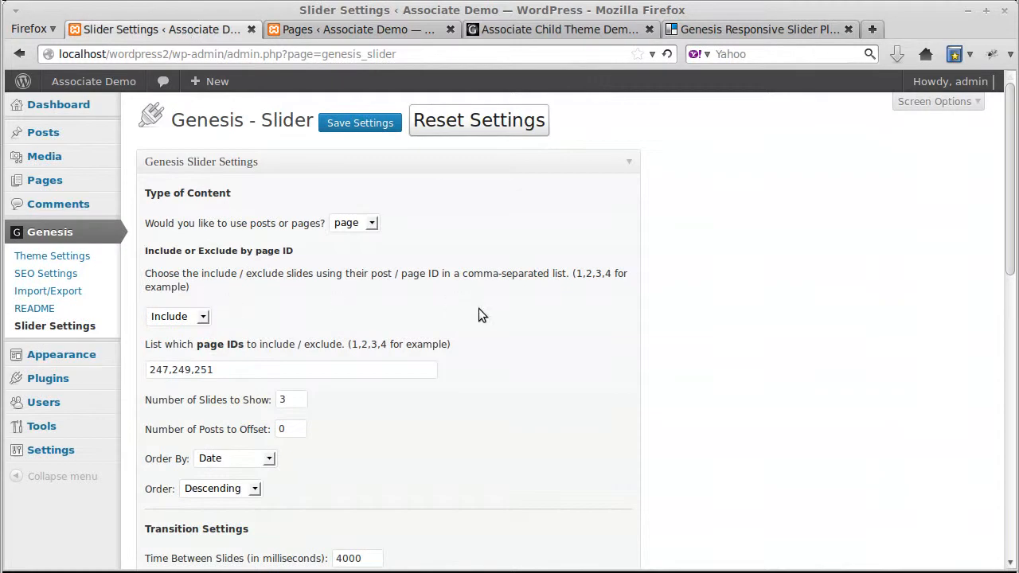
pyautogui.moveTo(226, 363)
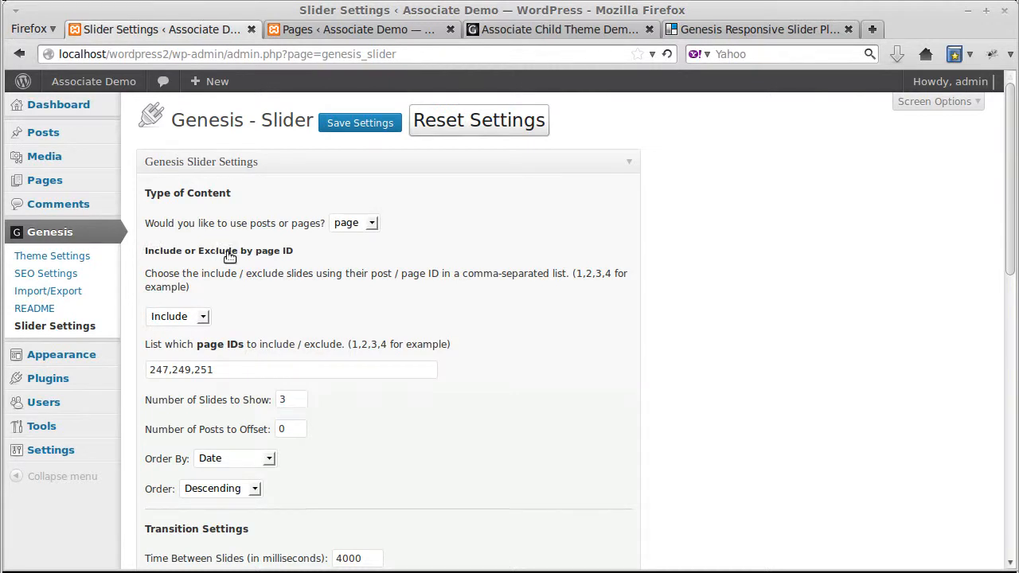
pyautogui.moveTo(300, 257)
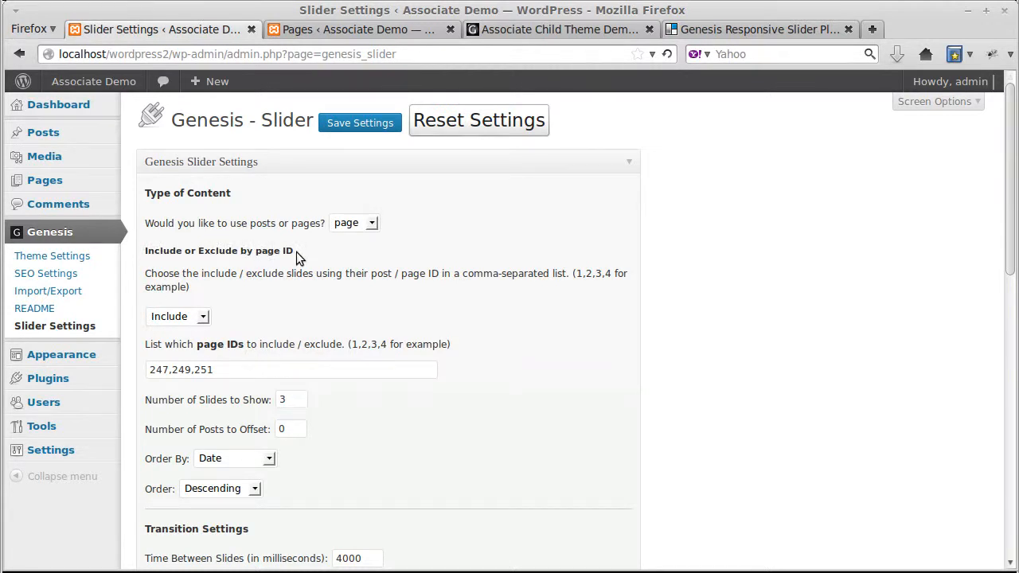
pyautogui.click(354, 223)
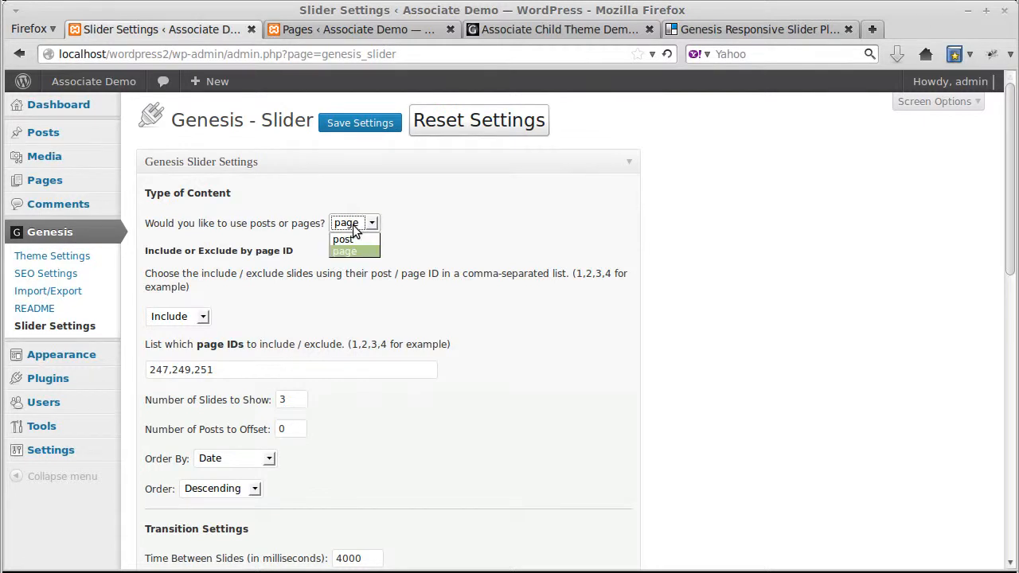
pyautogui.click(344, 239)
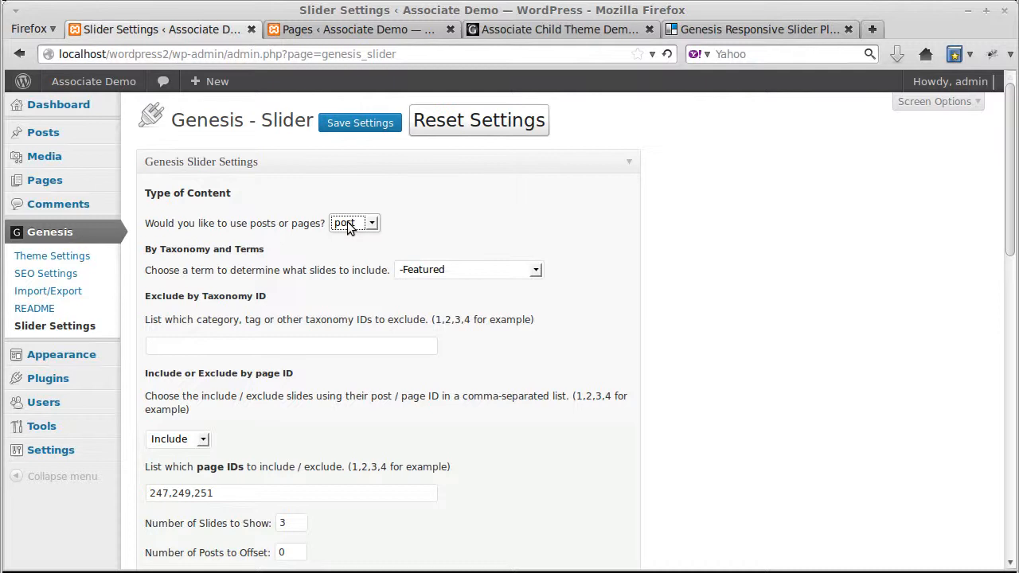
pyautogui.click(354, 223)
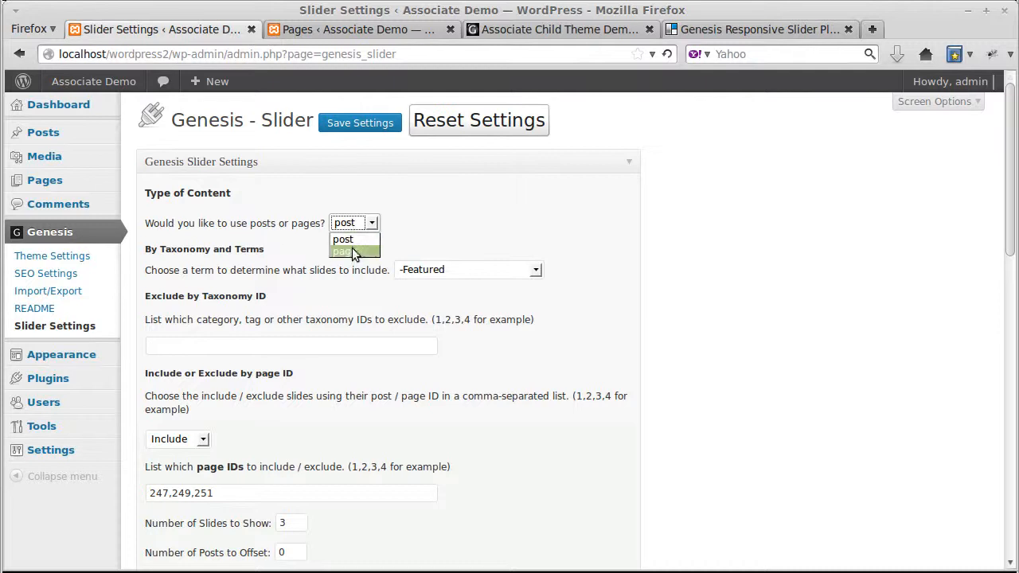
pyautogui.click(342, 250)
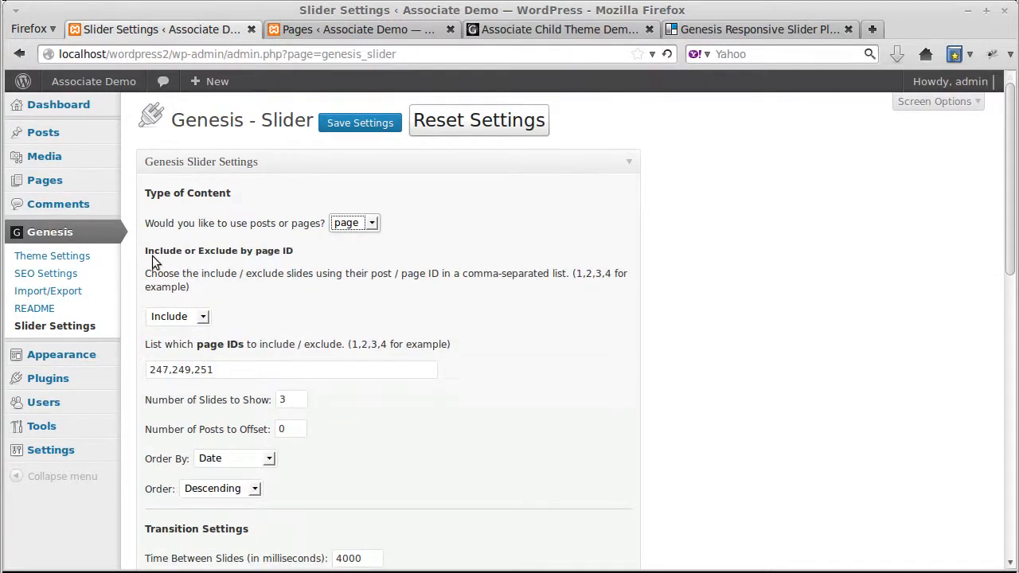
pyautogui.moveTo(292, 263)
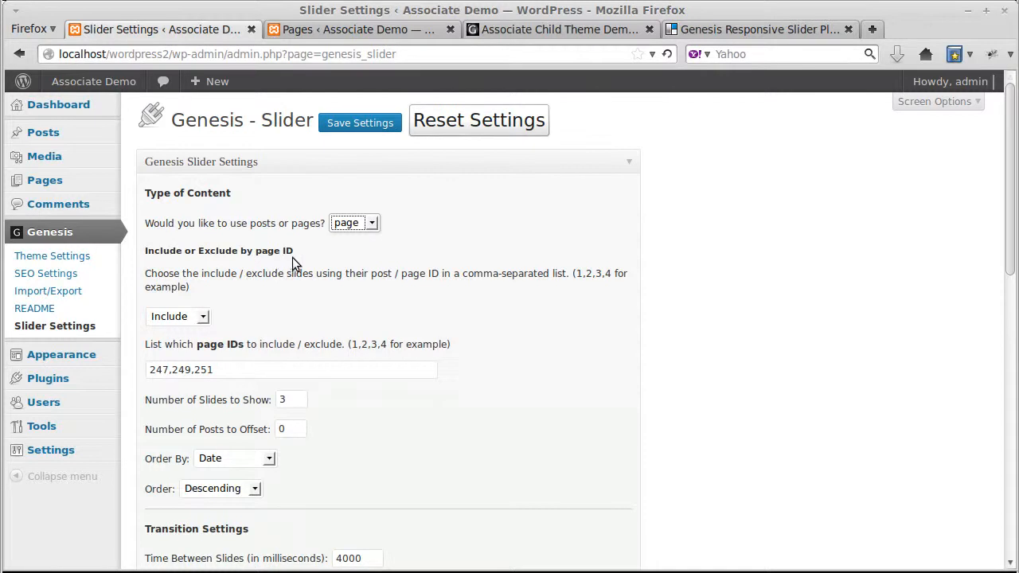
pyautogui.moveTo(170, 325)
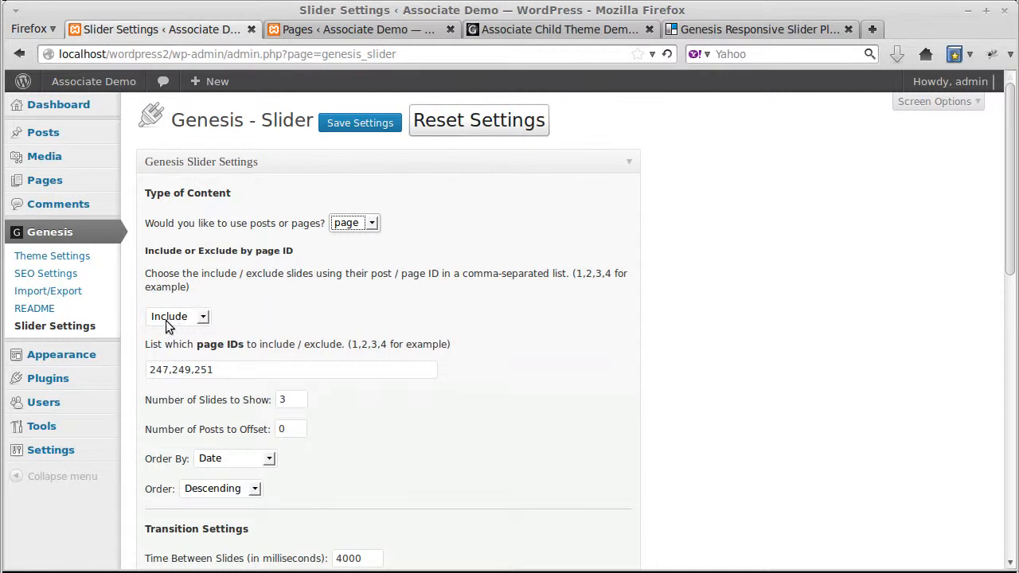
pyautogui.click(177, 315)
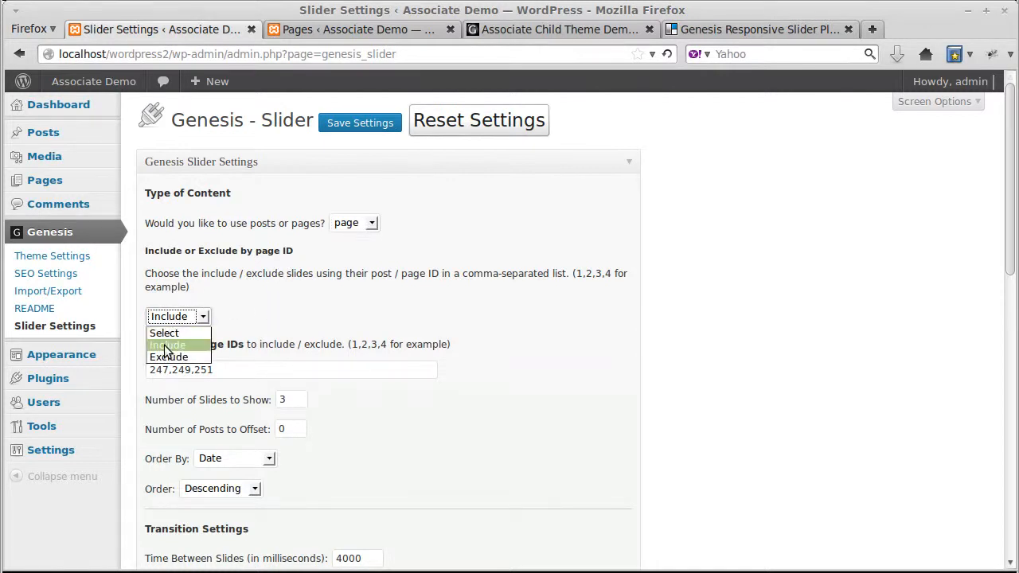
pyautogui.click(164, 332)
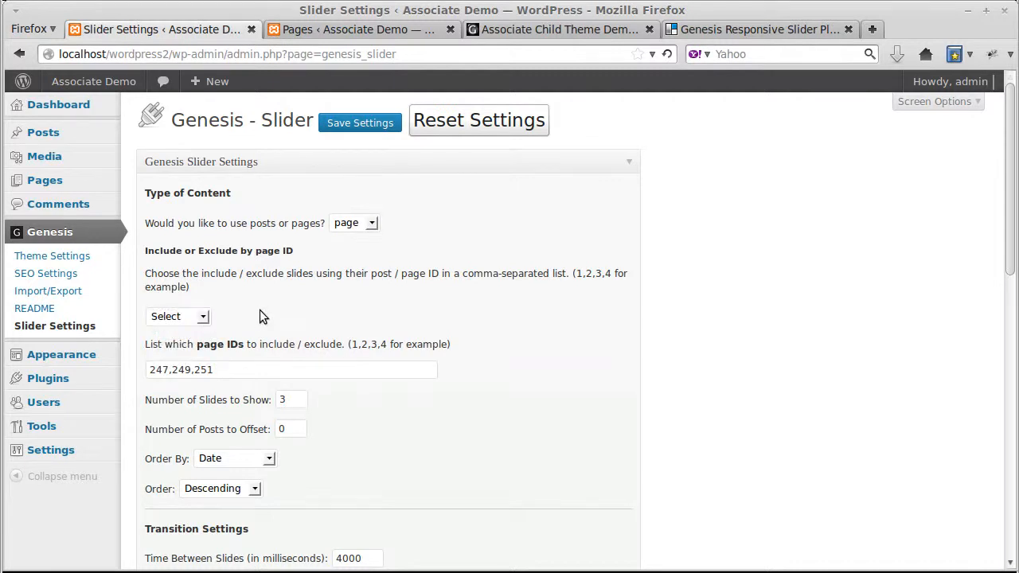
pyautogui.click(177, 316)
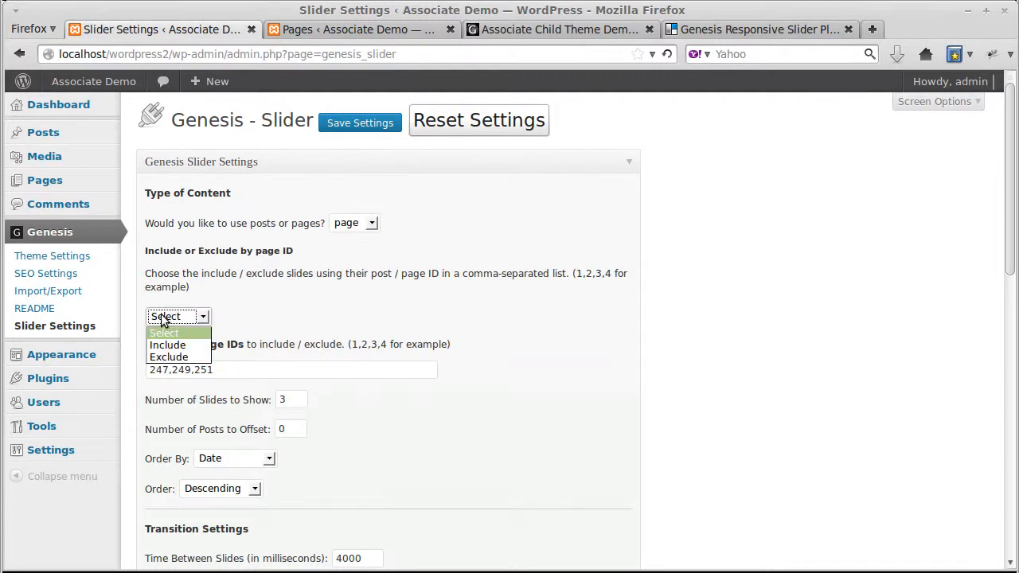
pyautogui.click(167, 345)
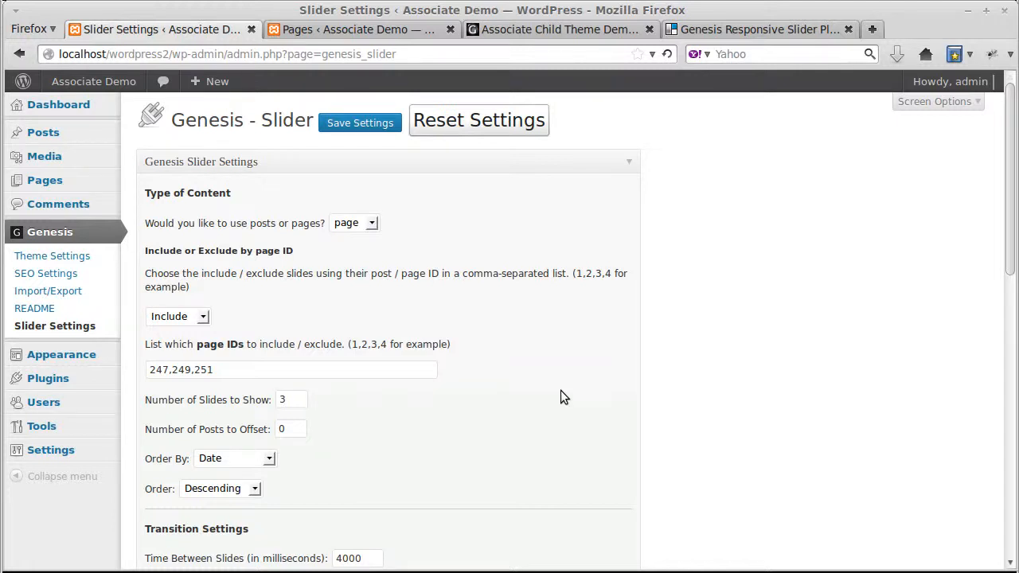
pyautogui.moveTo(191, 410)
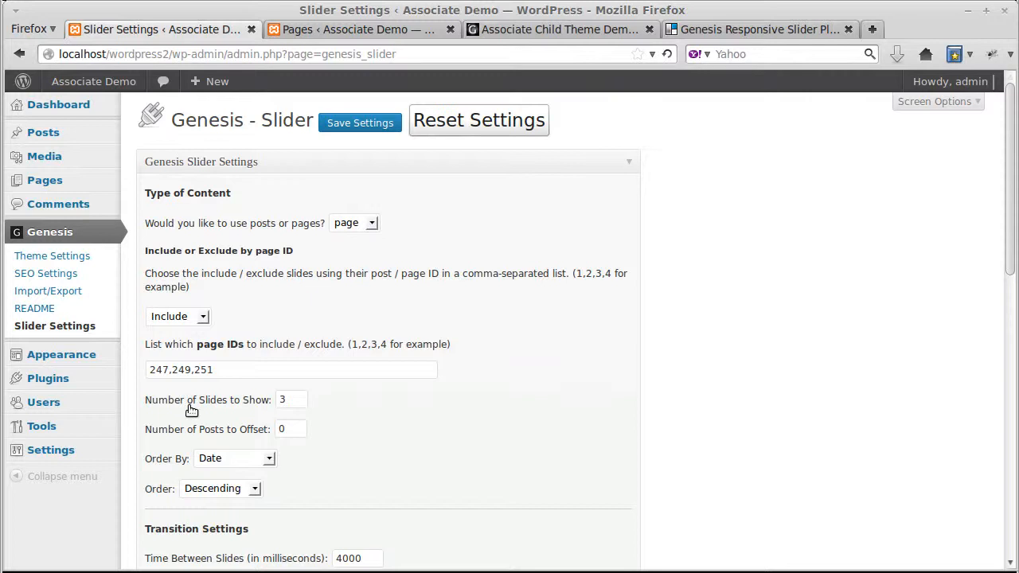
# Step: Confirm 3 slides to show and save the Genesis Slider settings
pyautogui.click(290, 400)
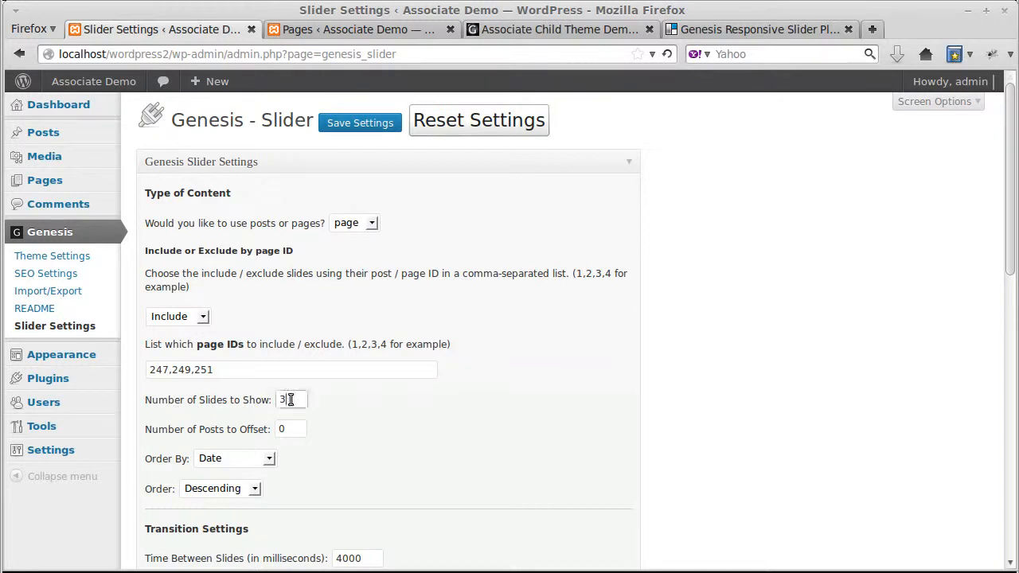
pyautogui.moveTo(422, 491)
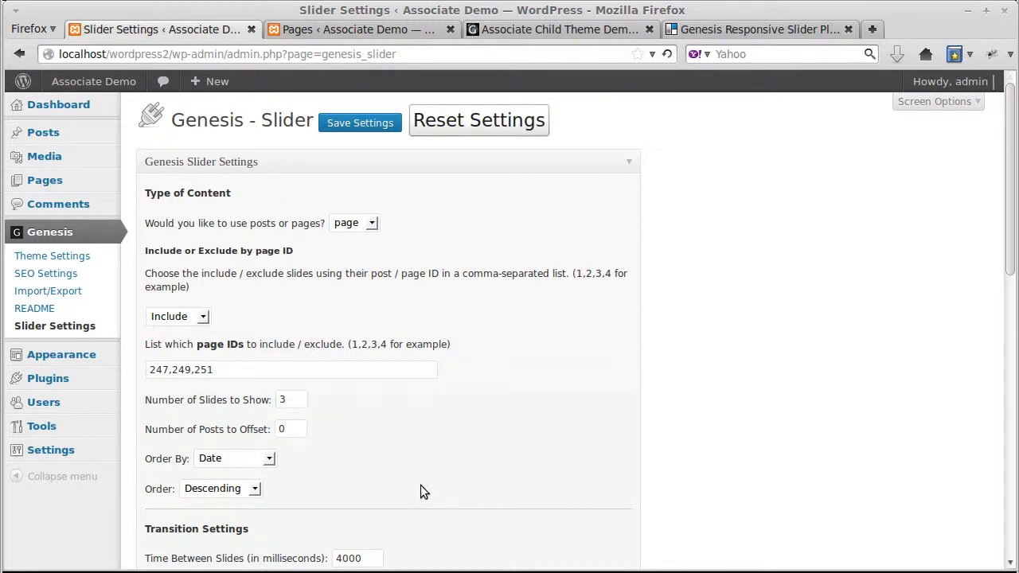
pyautogui.moveTo(601, 376)
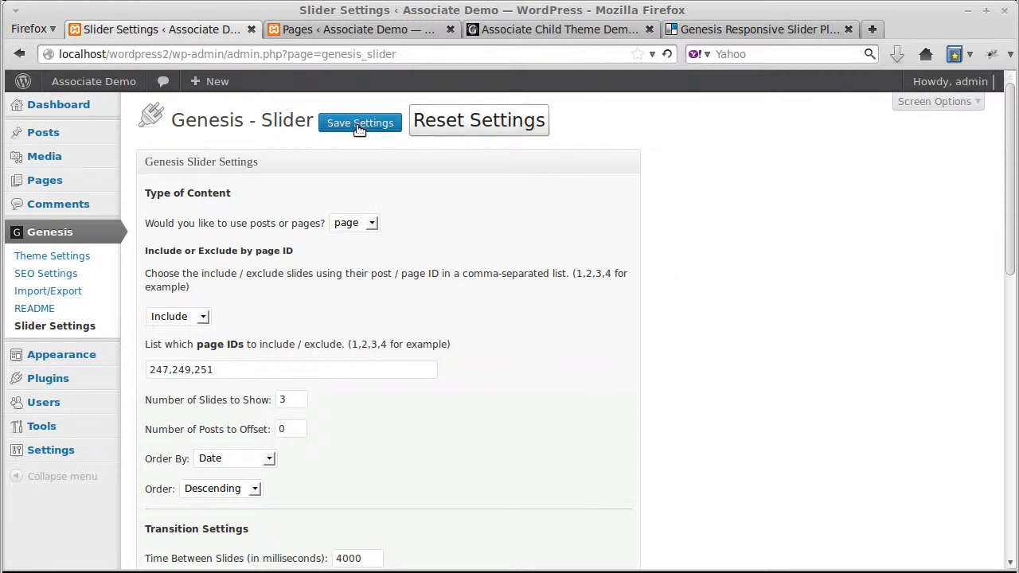
pyautogui.click(359, 122)
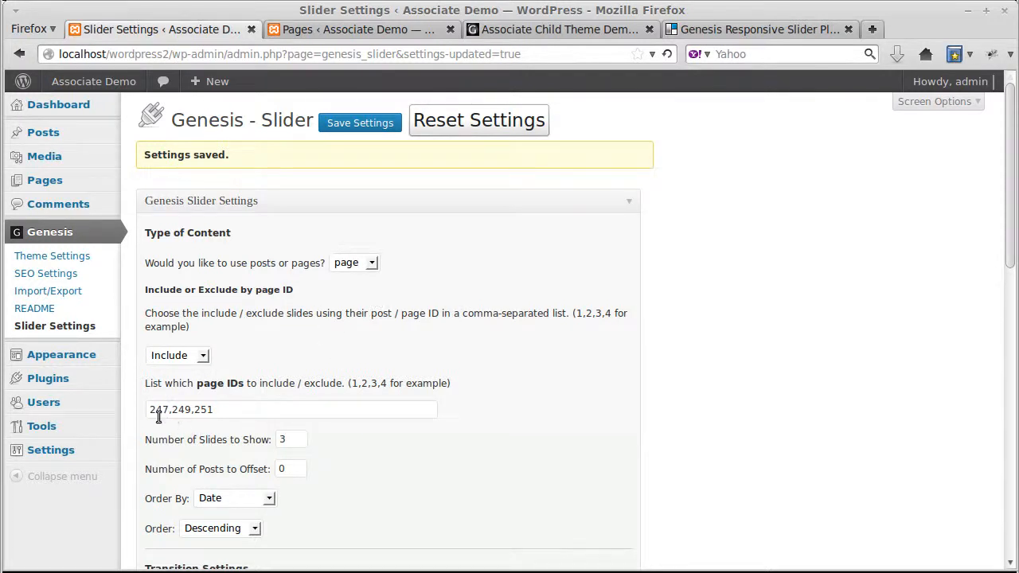
pyautogui.moveTo(382, 417)
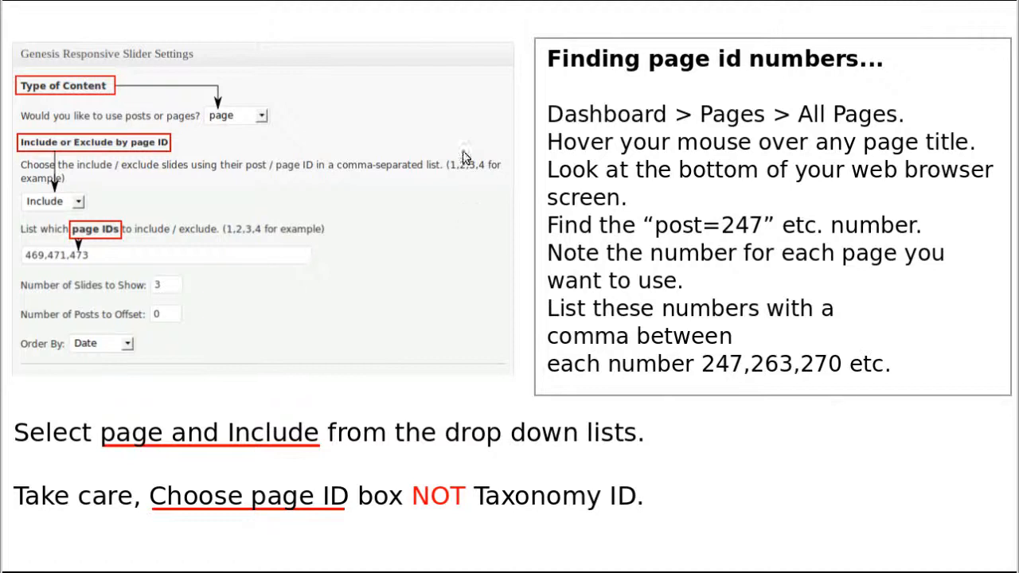
pyautogui.moveTo(718, 545)
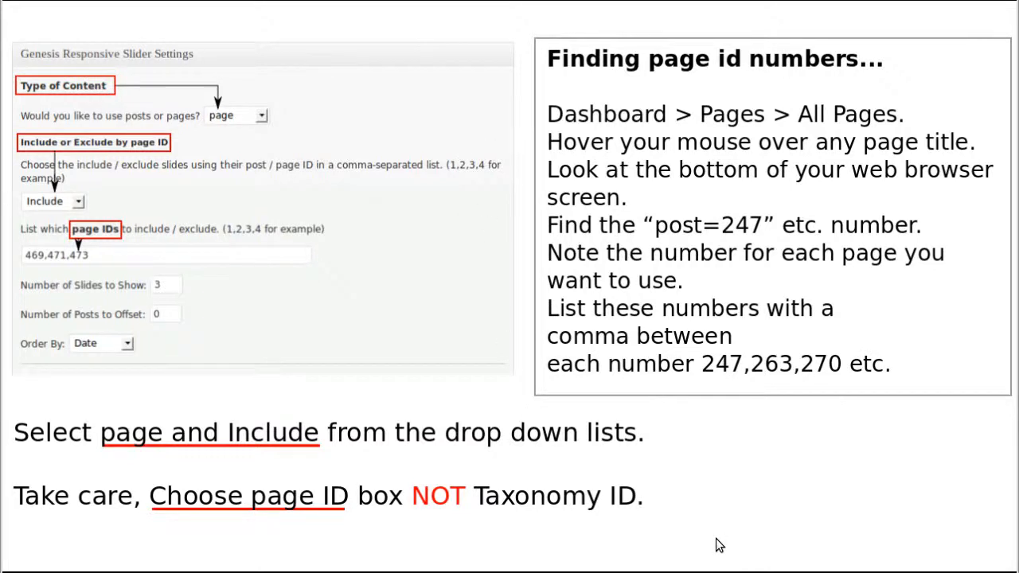
pyautogui.moveTo(49, 100)
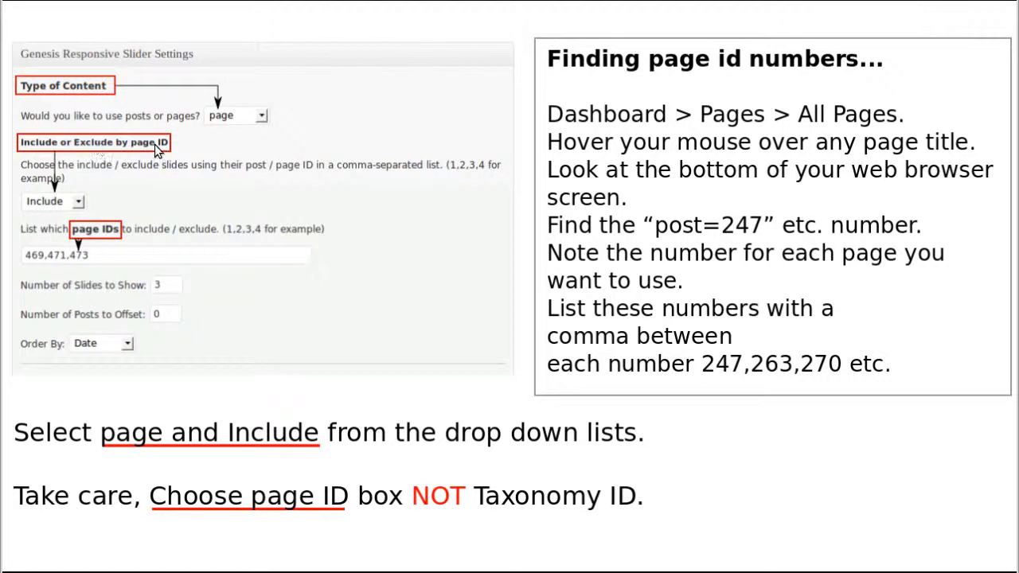
pyautogui.moveTo(84, 265)
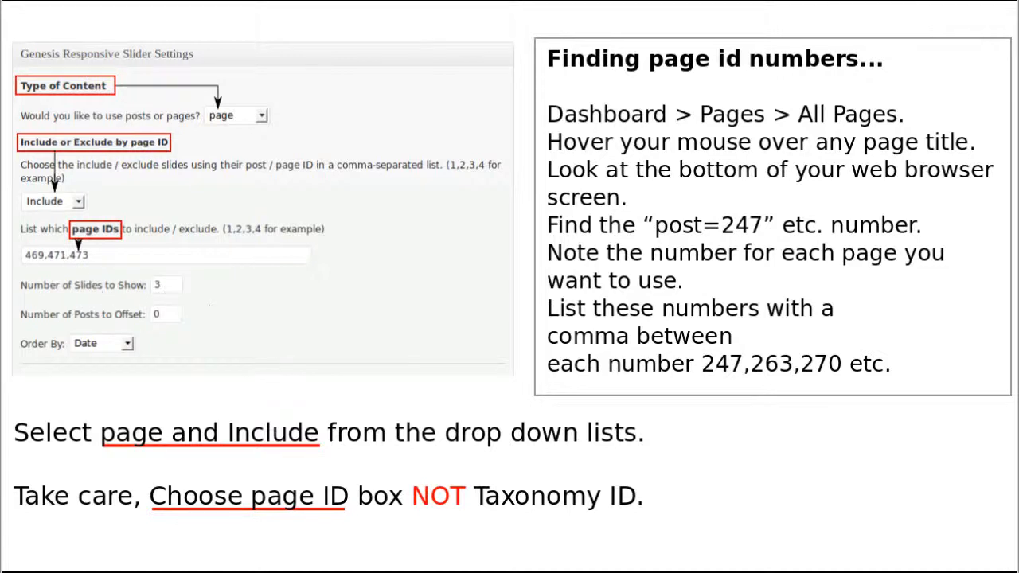
pyautogui.moveTo(273, 565)
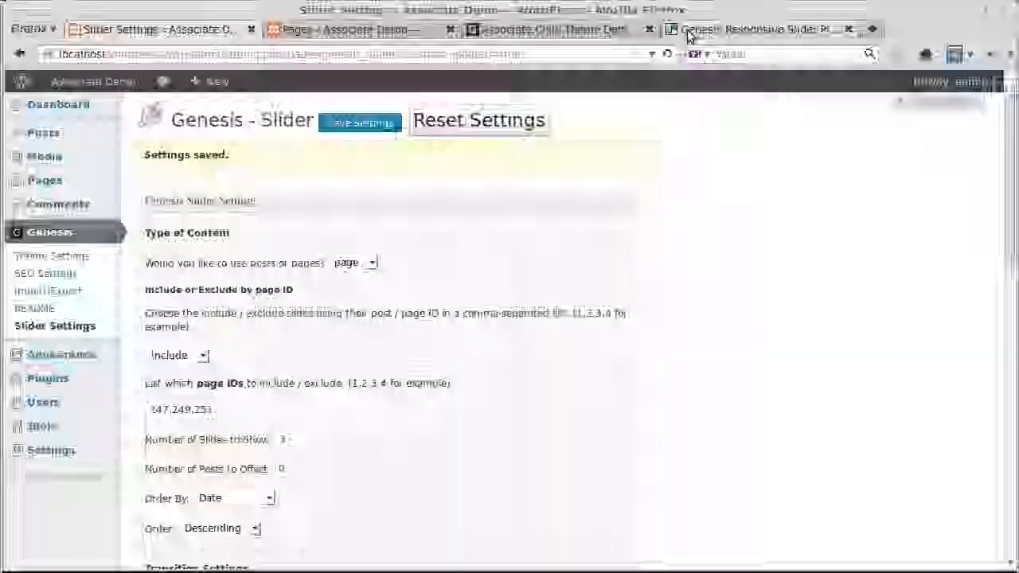
# Step: Return to the StudioPress Genesis Responsive Slider plugin page
pyautogui.click(756, 30)
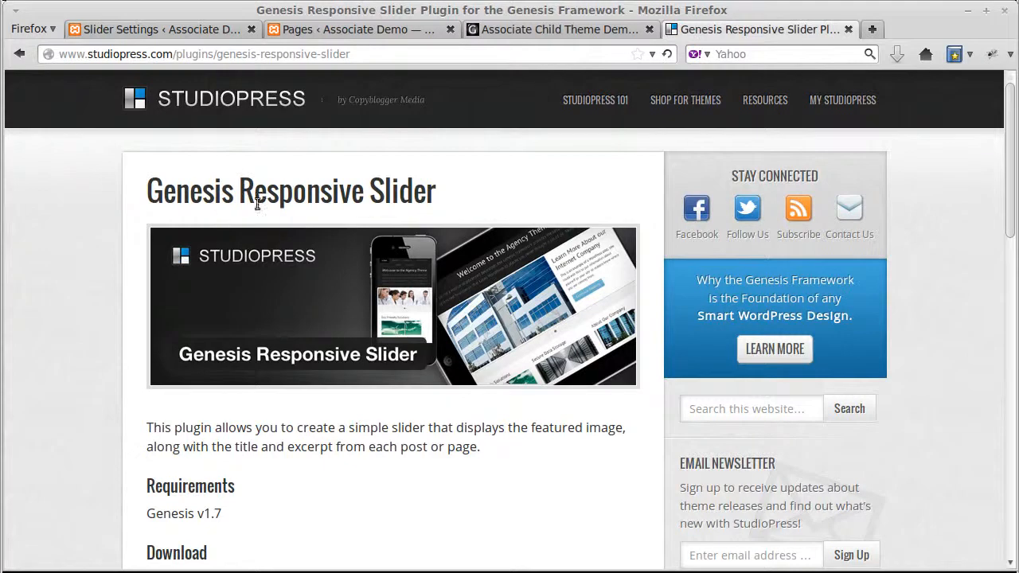
pyautogui.moveTo(398, 422)
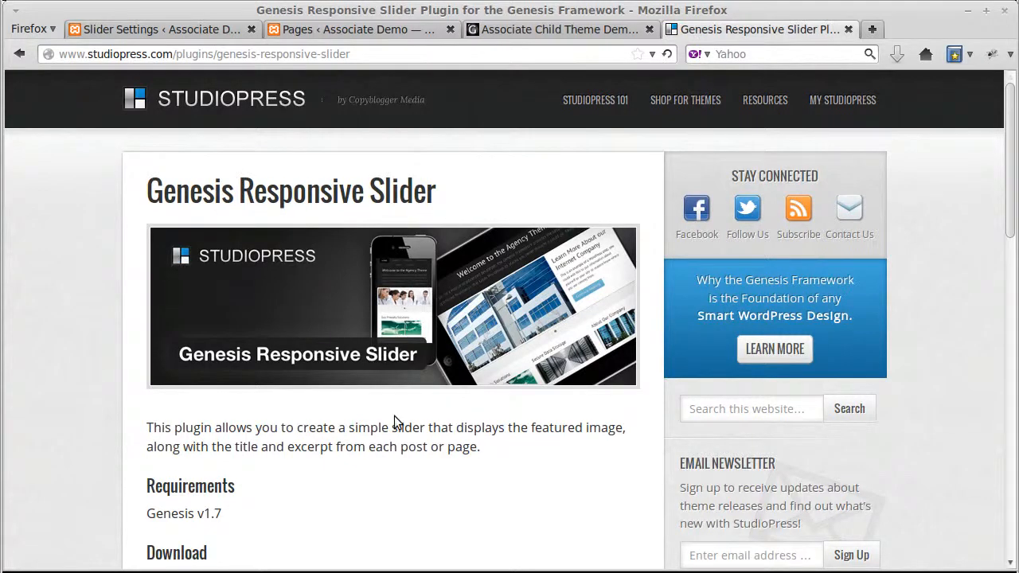